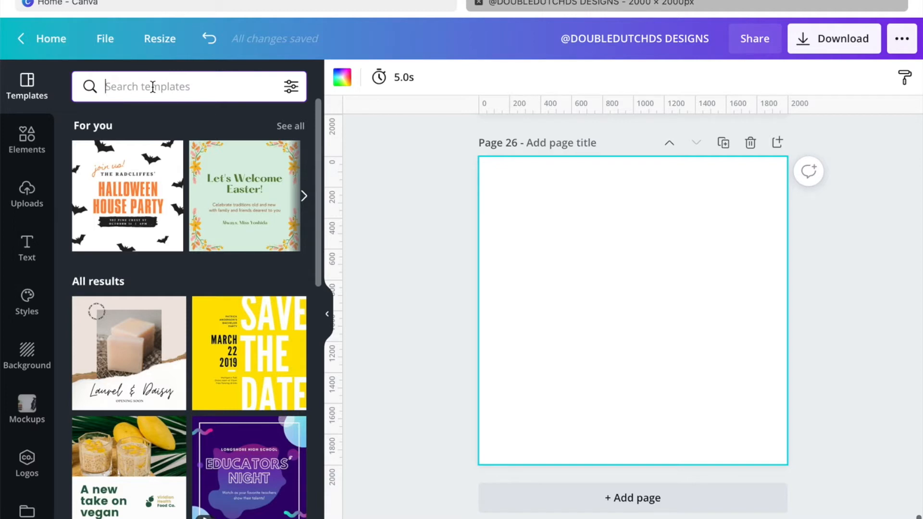
Search templates for "stickers" and show all Illustration Sticker results.
text(stickers)
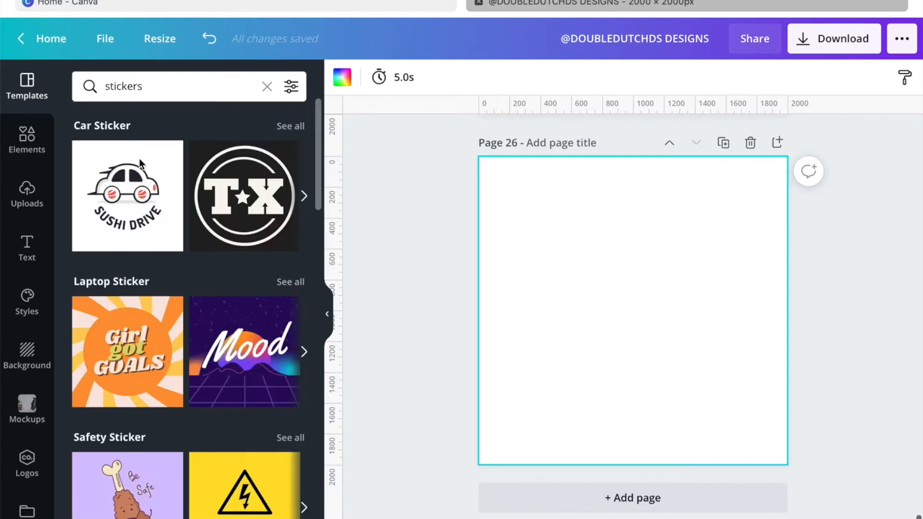
scroll(down, 3)
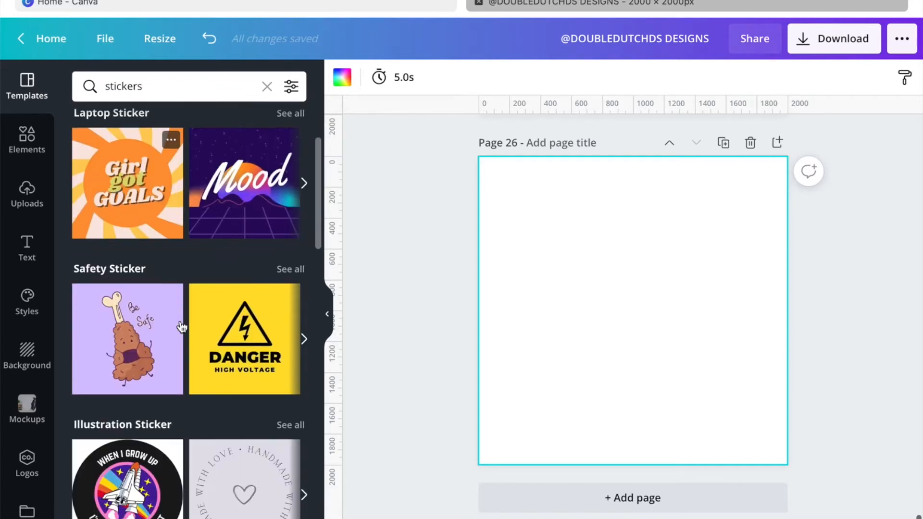
scroll(down, 3)
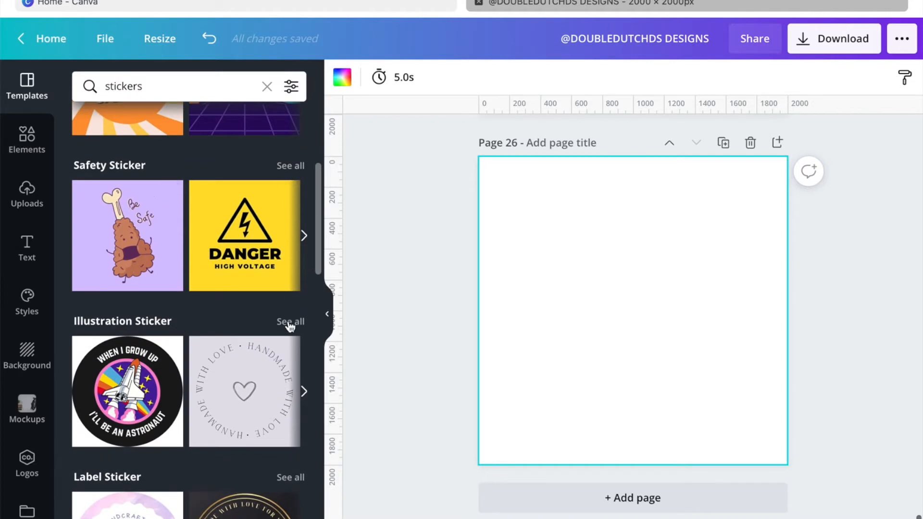
click(289, 321)
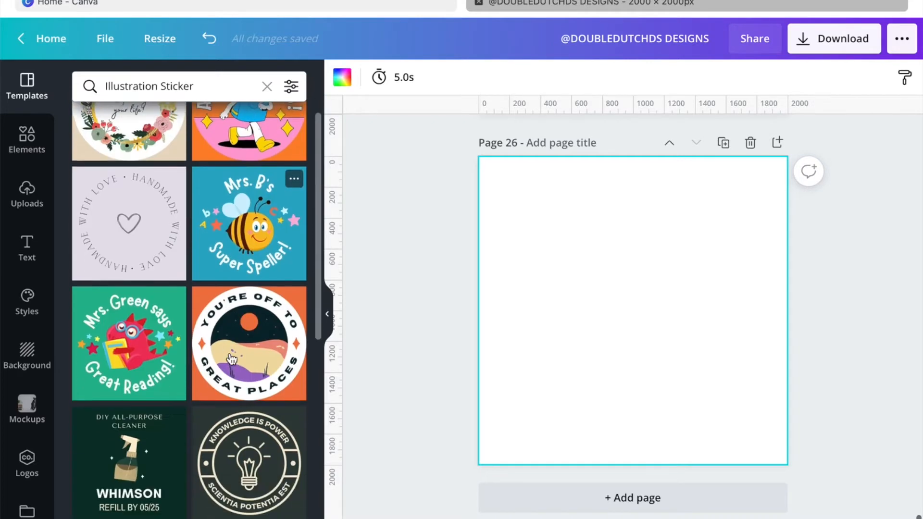
Scroll down through the Illustration Sticker template results to browse the designs.
scroll(down, 3)
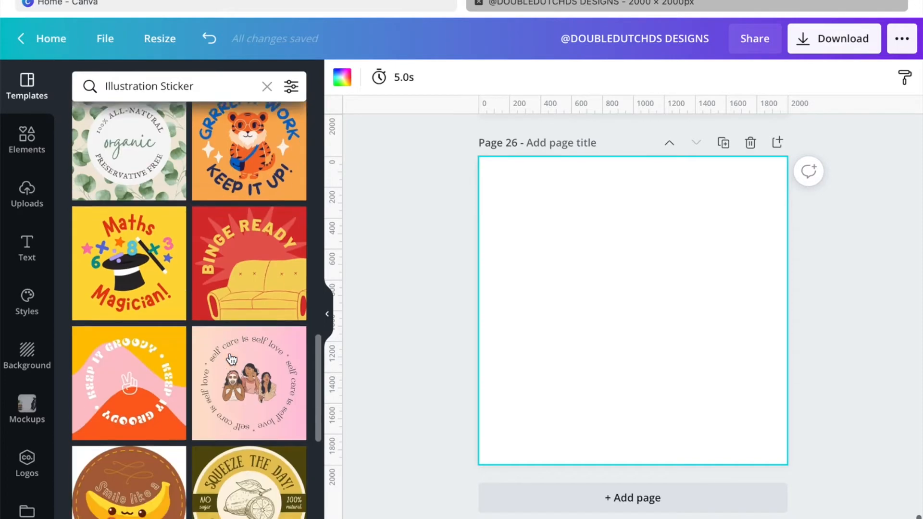
scroll(down, 3)
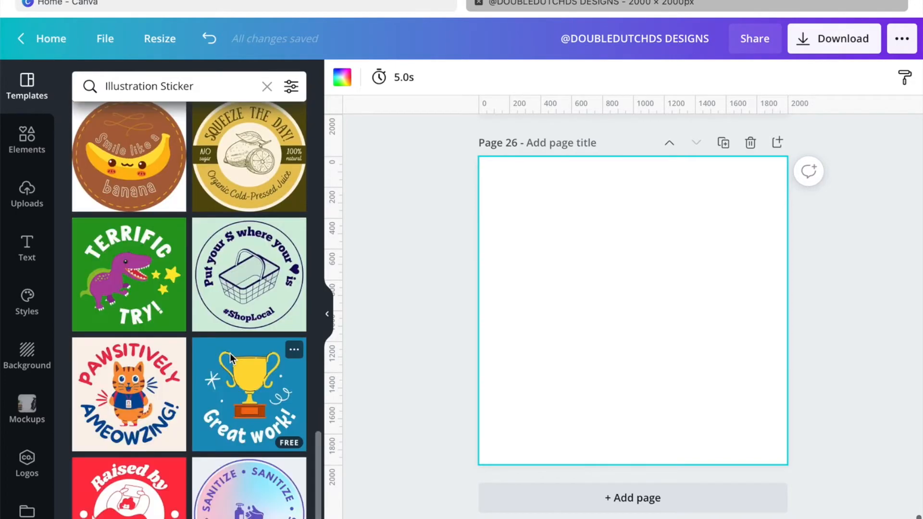
scroll(down, 3)
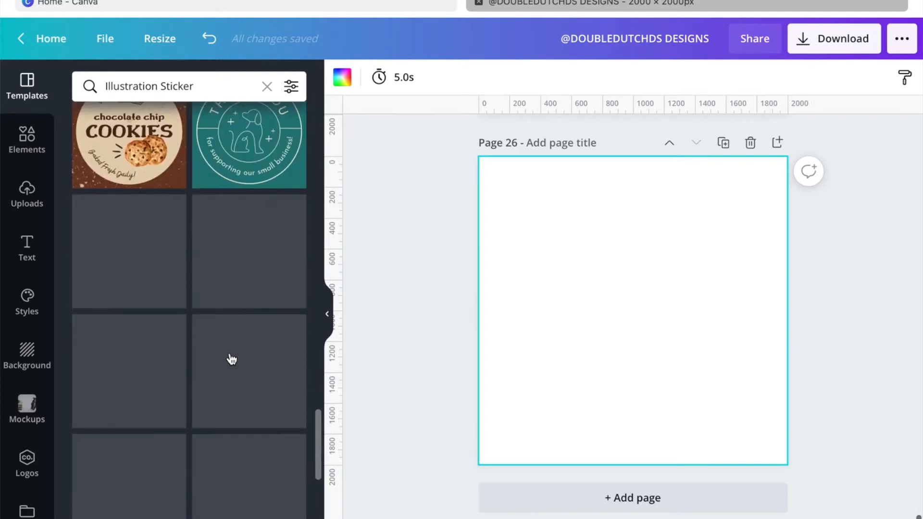
scroll(down, 3)
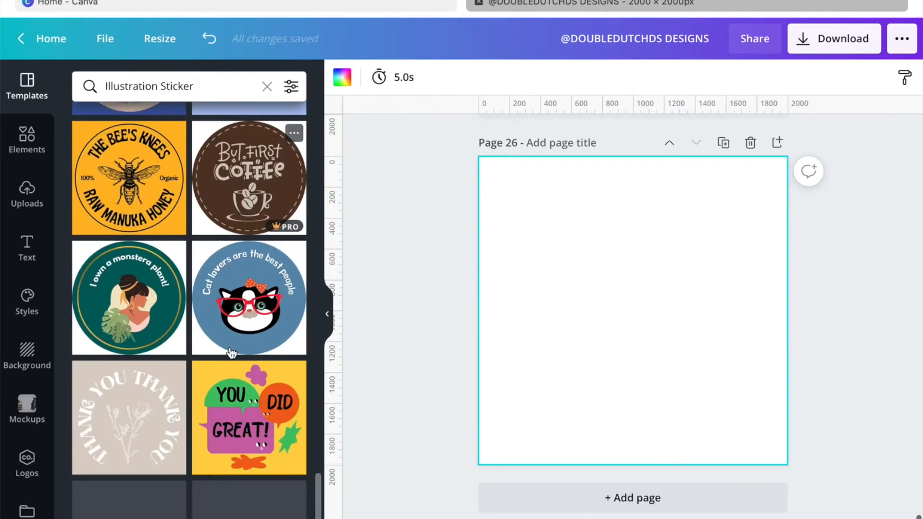
scroll(down, 3)
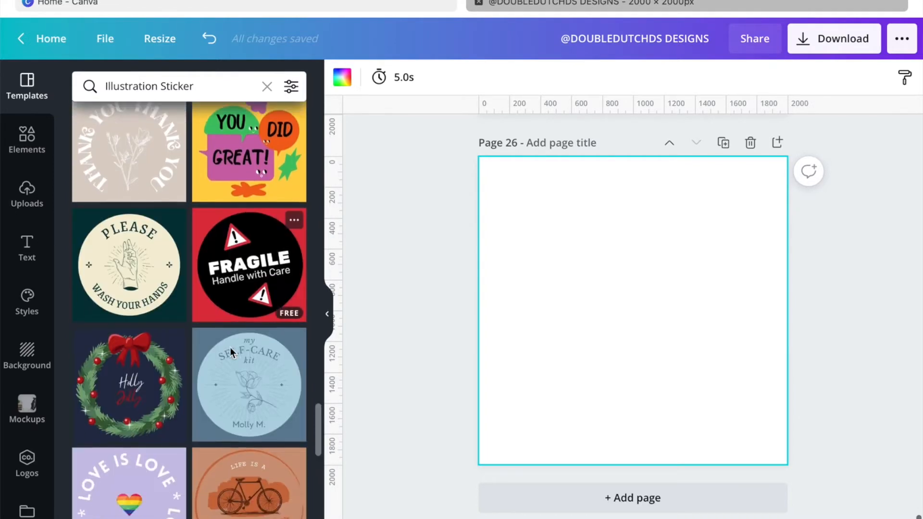
scroll(down, 3)
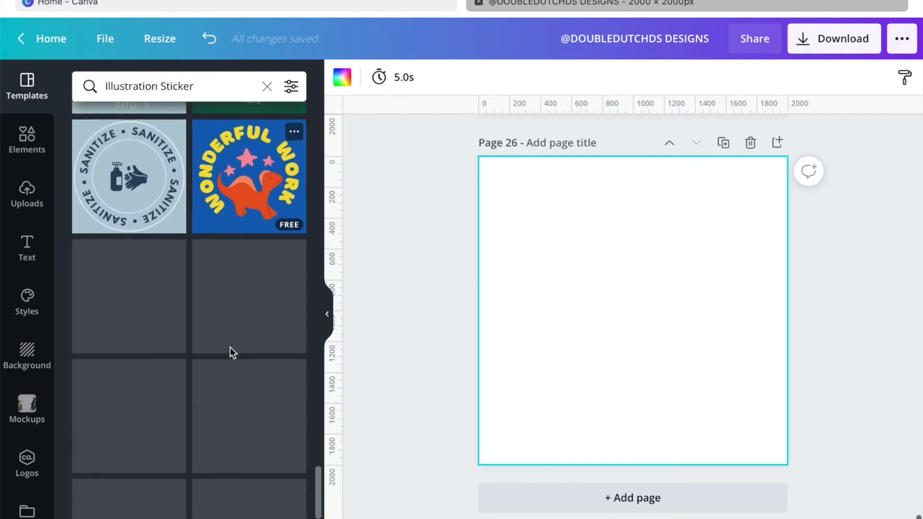
scroll(down, 3)
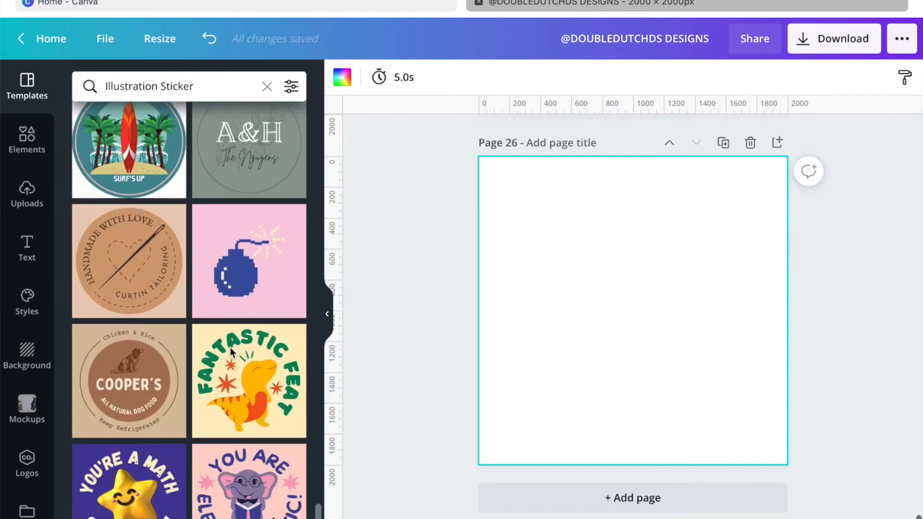
scroll(down, 3)
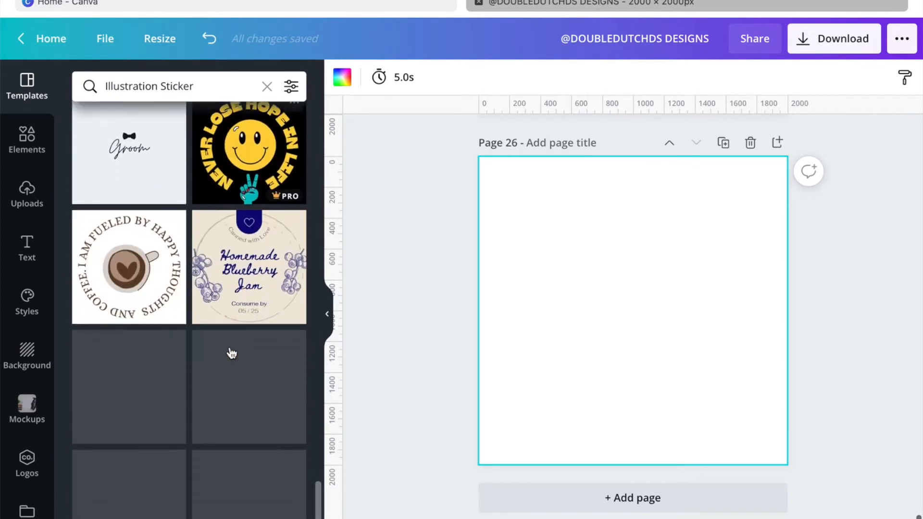
scroll(down, 3)
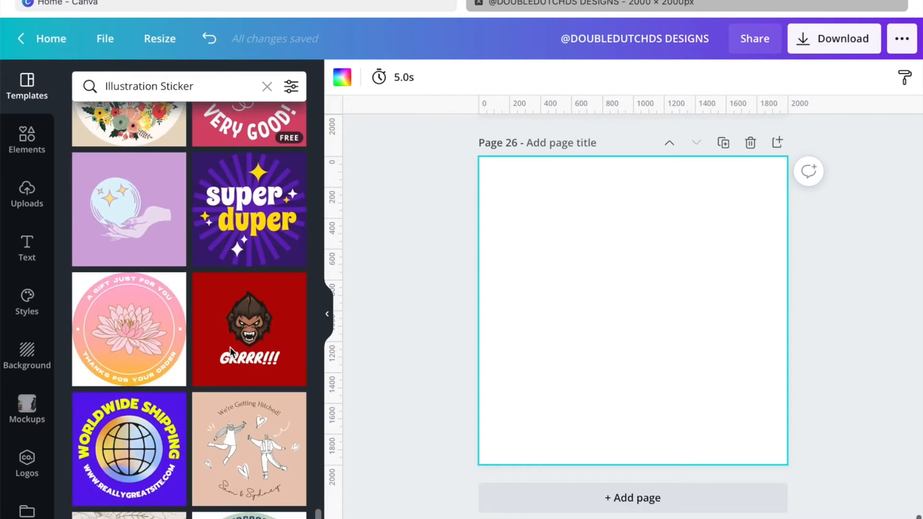
scroll(down, 3)
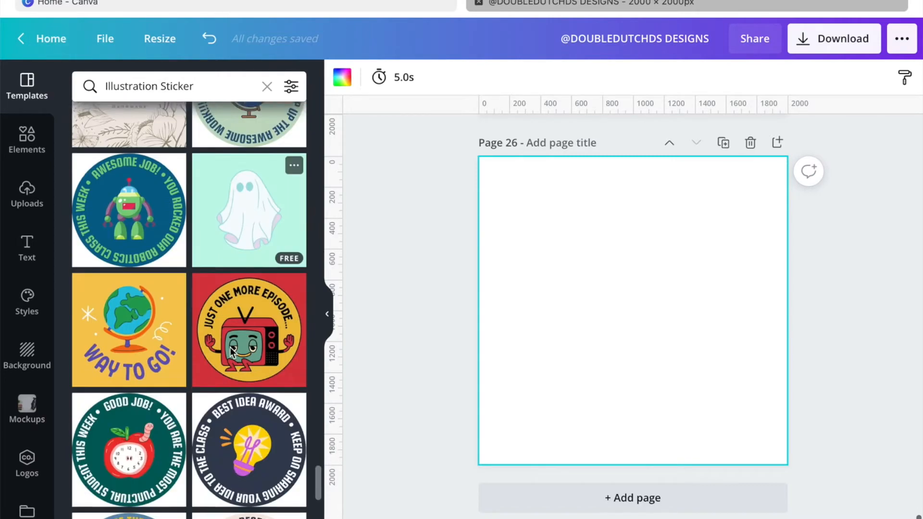
scroll(down, 3)
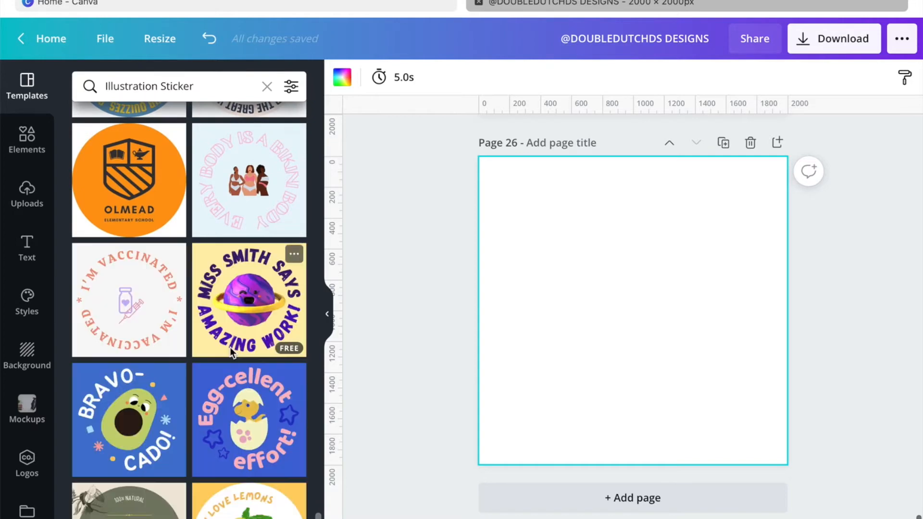
scroll(down, 3)
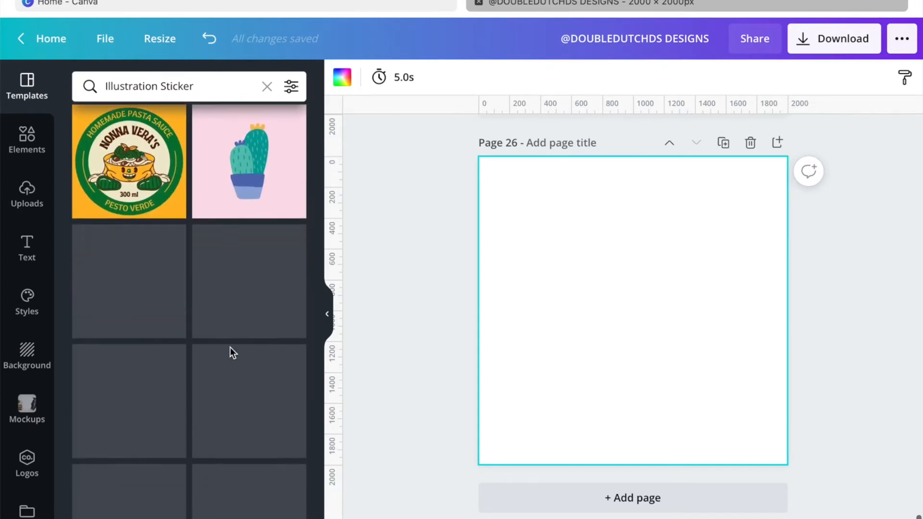
scroll(down, 3)
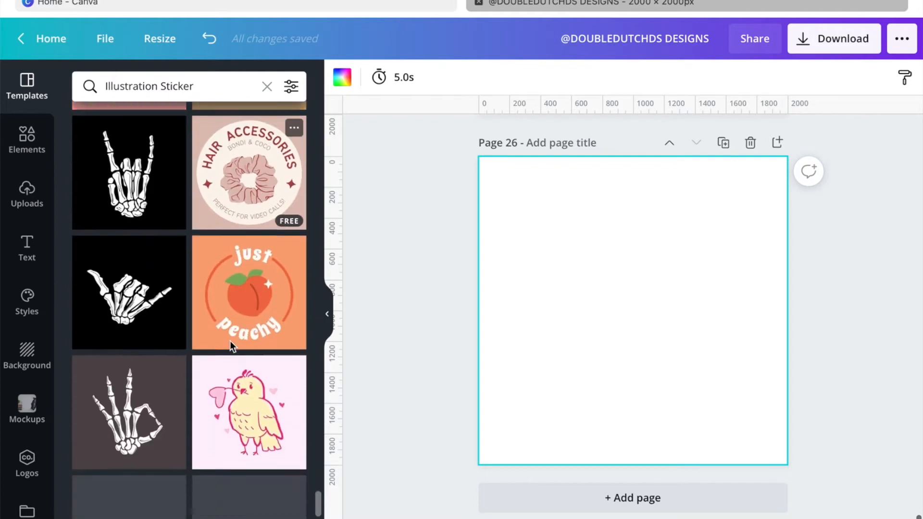
scroll(down, 3)
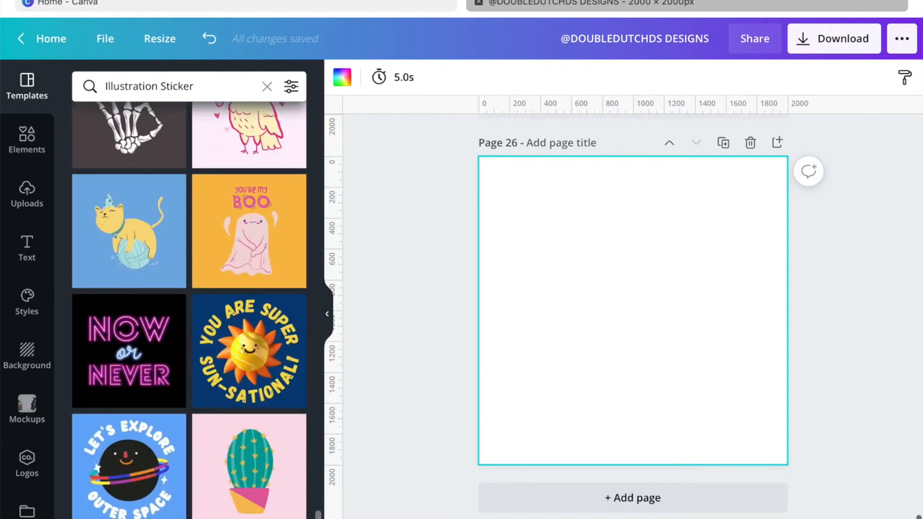
Refine the sticker template search with "crystal ball" and look through the results.
text(crystal ball)
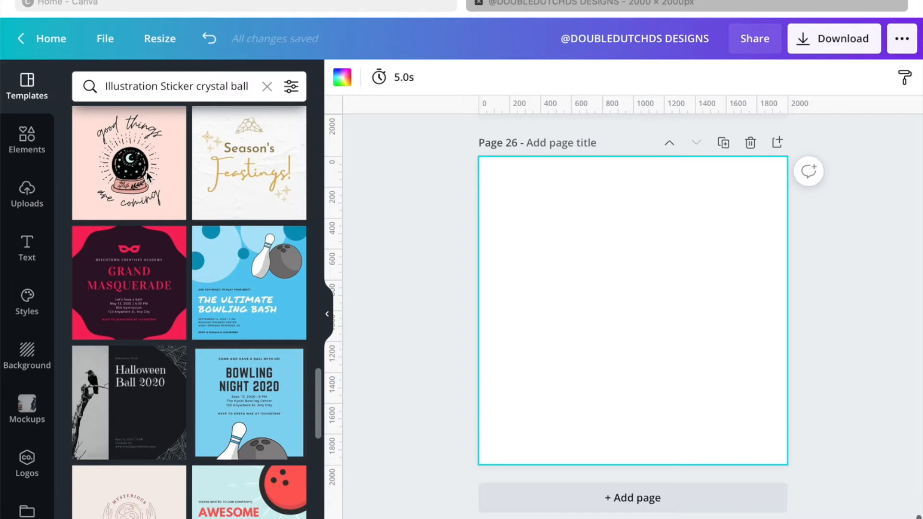
scroll(down, 3)
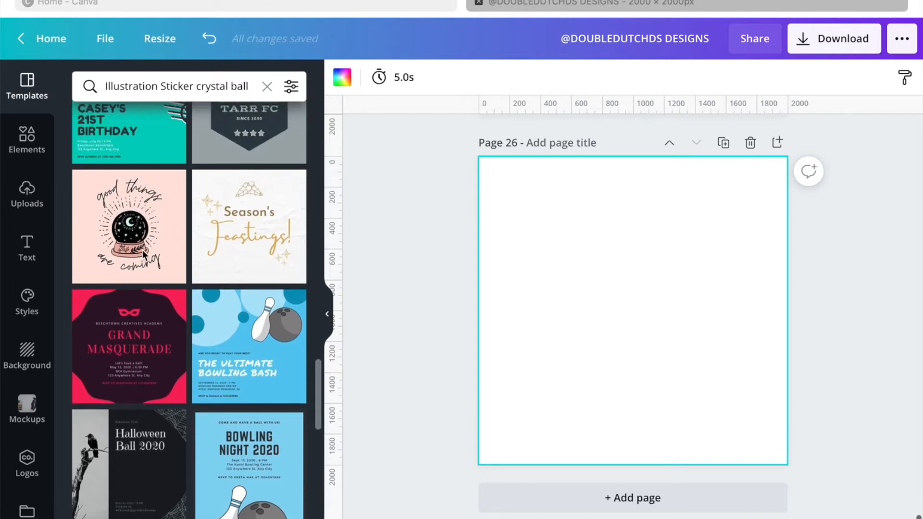
mouse_move(142, 256)
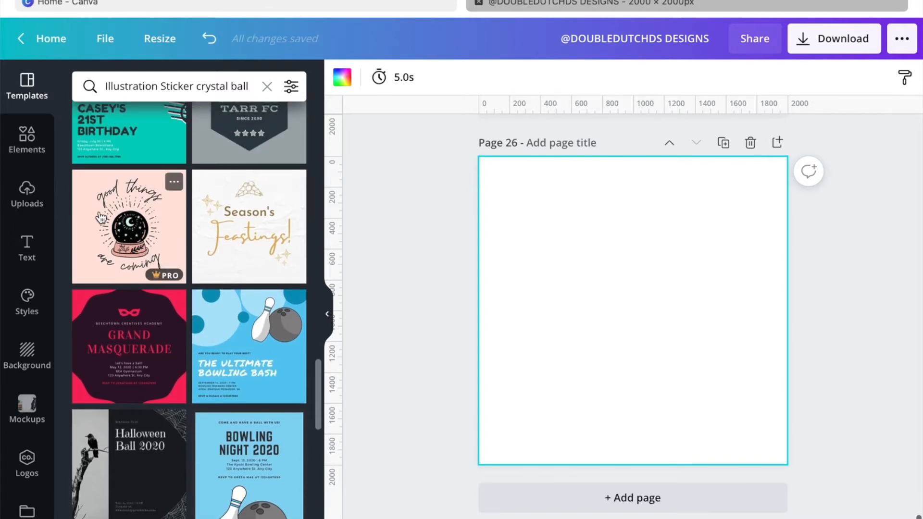
Apply the crystal ball template and rewrite its heading to "your future".
click(127, 225)
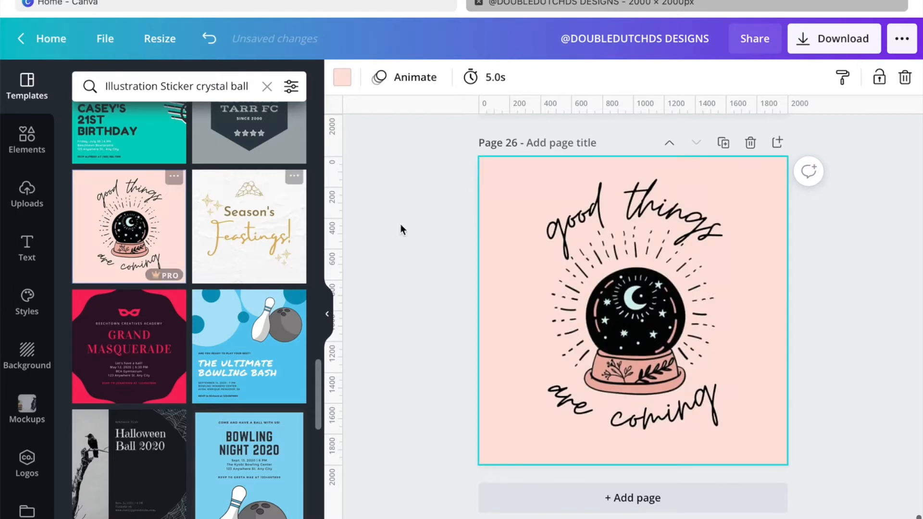
click(615, 210)
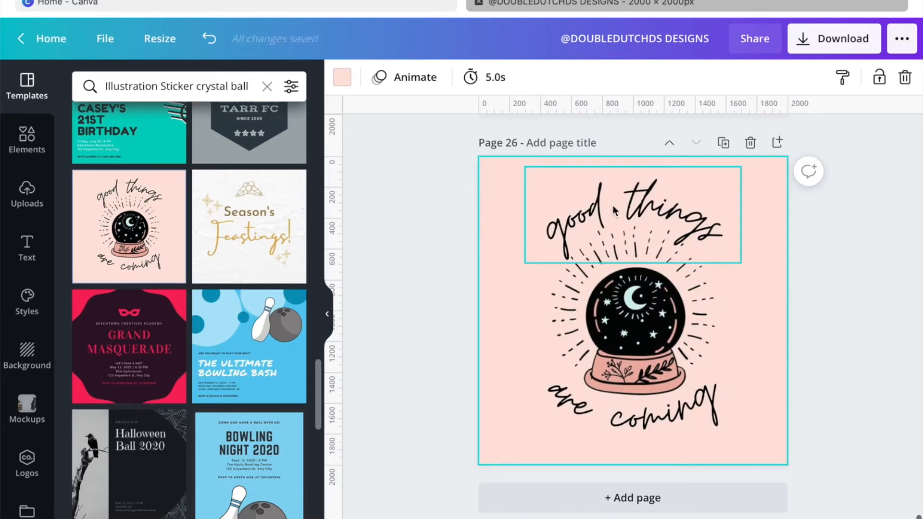
click(612, 212)
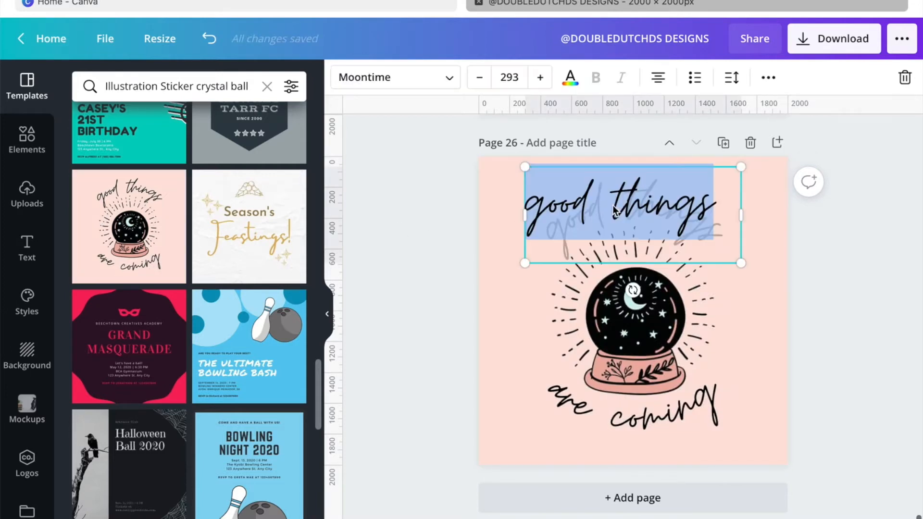
text(your)
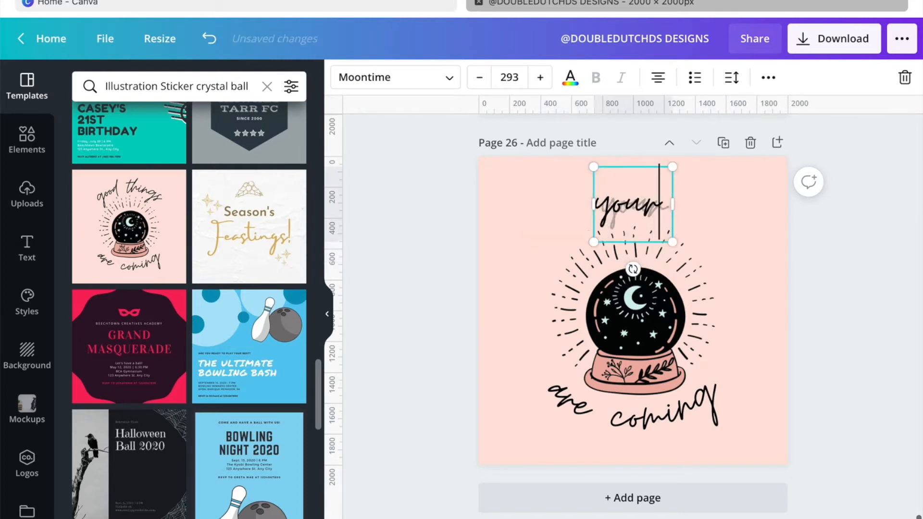
text(future depends on today)
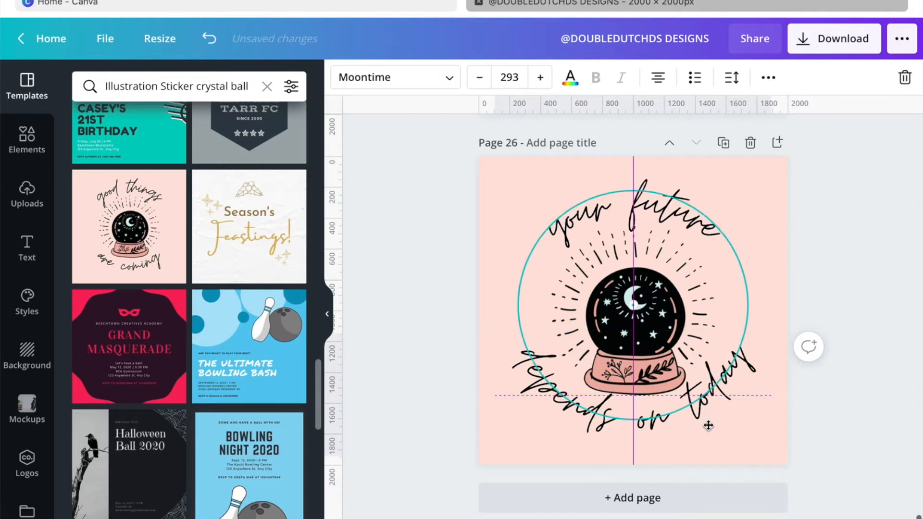
Move the curved 'depends on today' text centred below the crystal ball.
drag(708, 424, 708, 415)
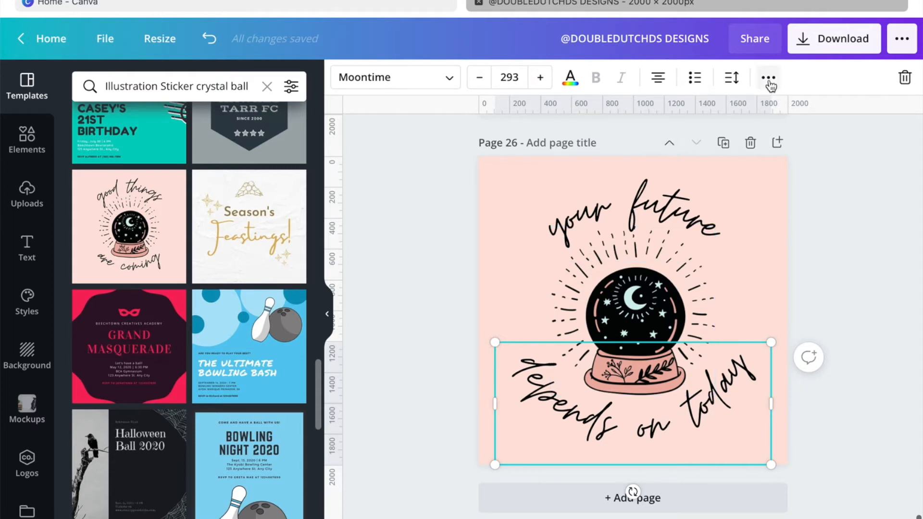
click(768, 78)
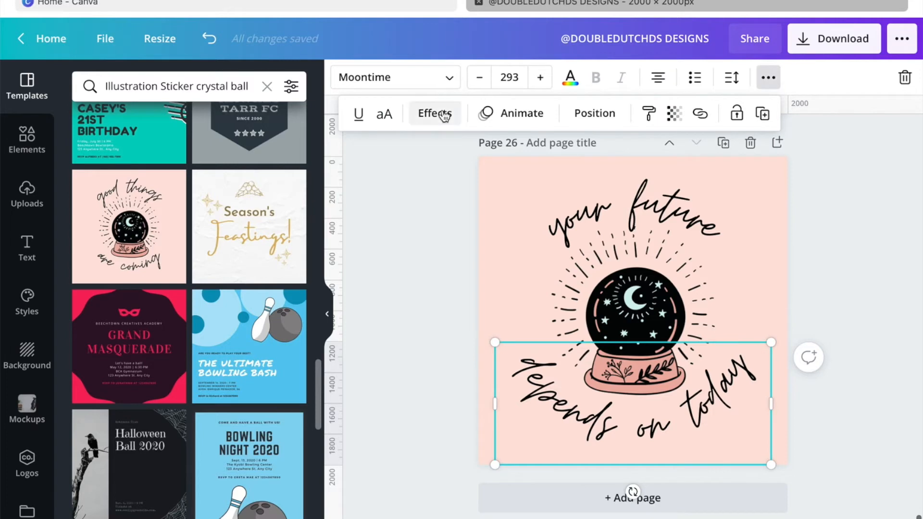
click(434, 113)
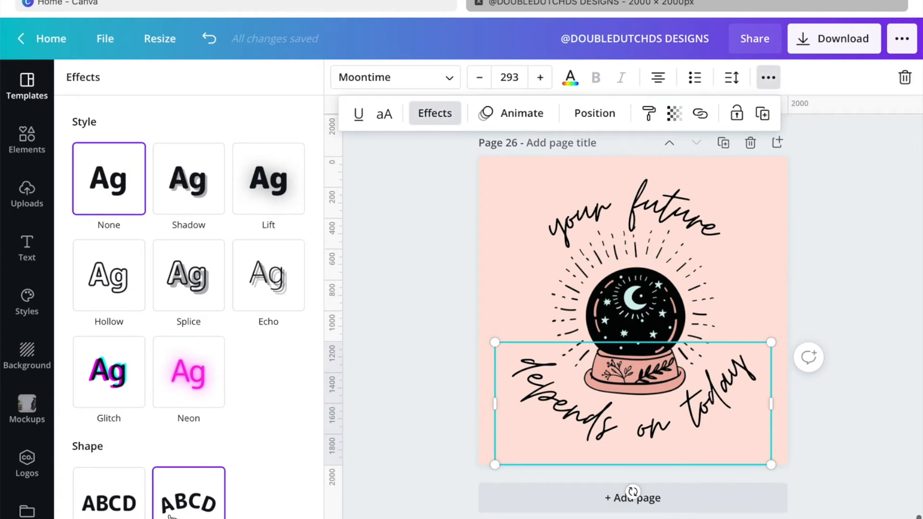
scroll(down, 3)
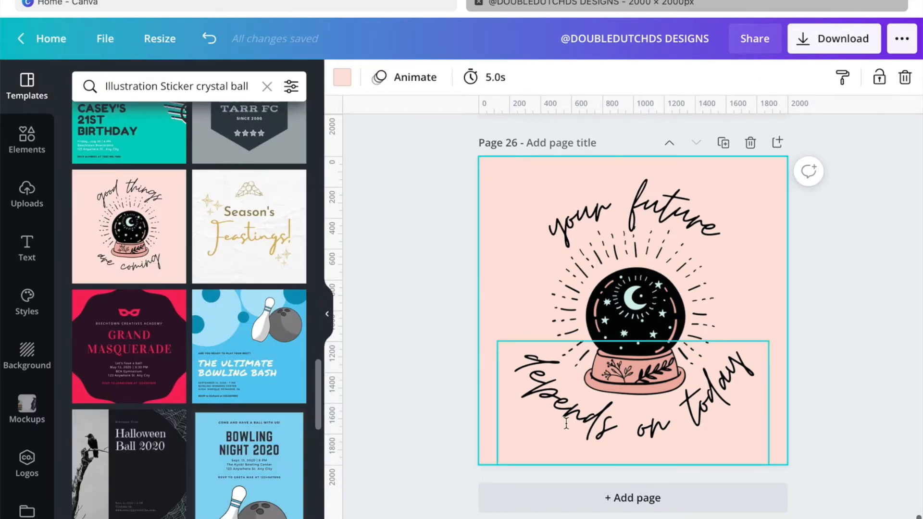
click(633, 214)
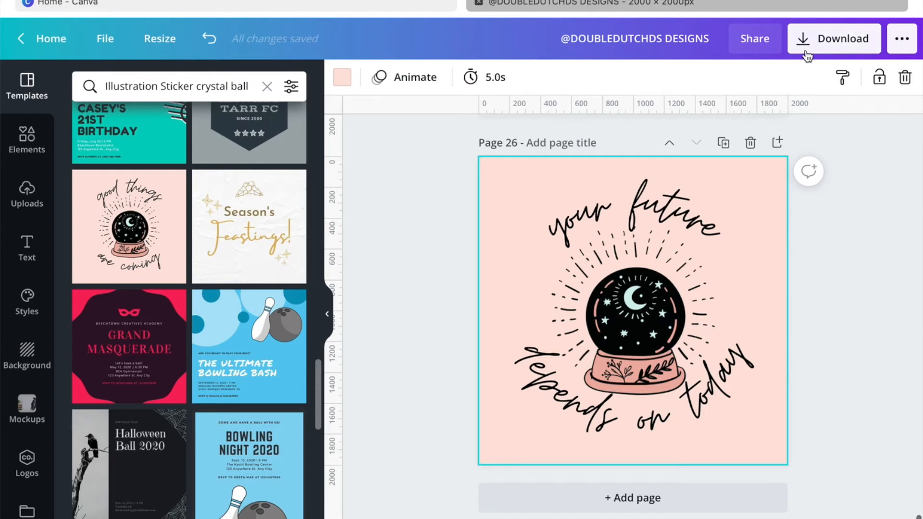
Download only page 26 as a PNG with Transparent background ticked.
click(833, 38)
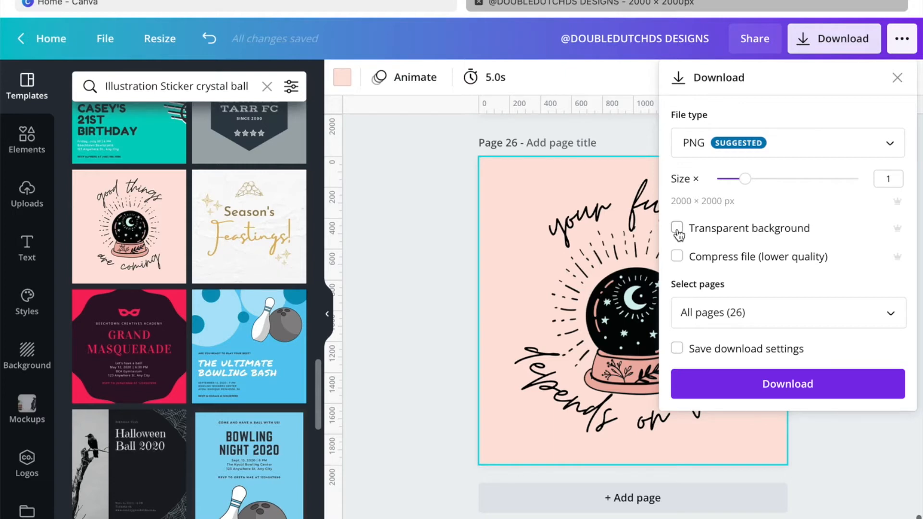
click(677, 229)
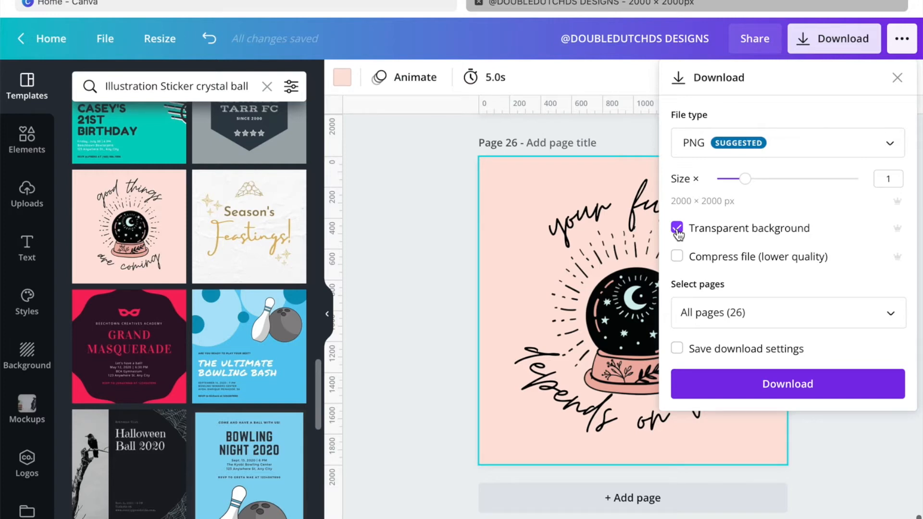
mouse_move(746, 169)
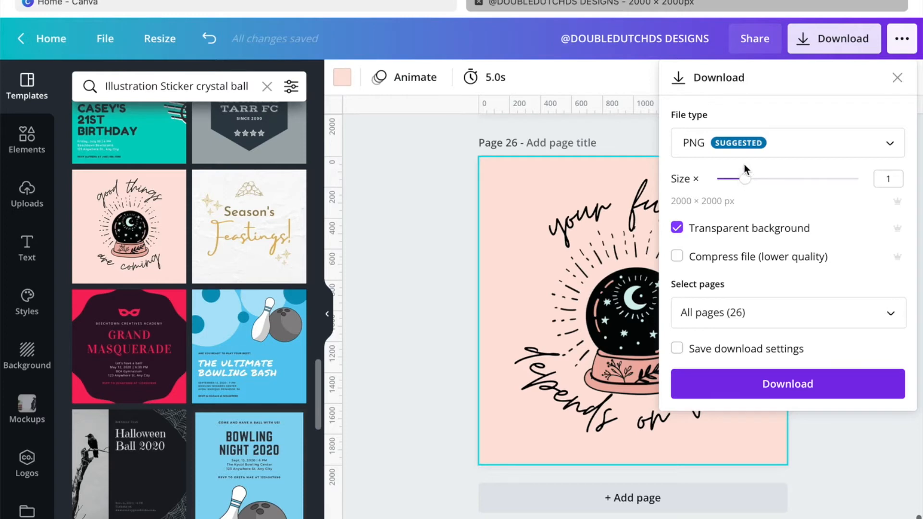
mouse_move(858, 177)
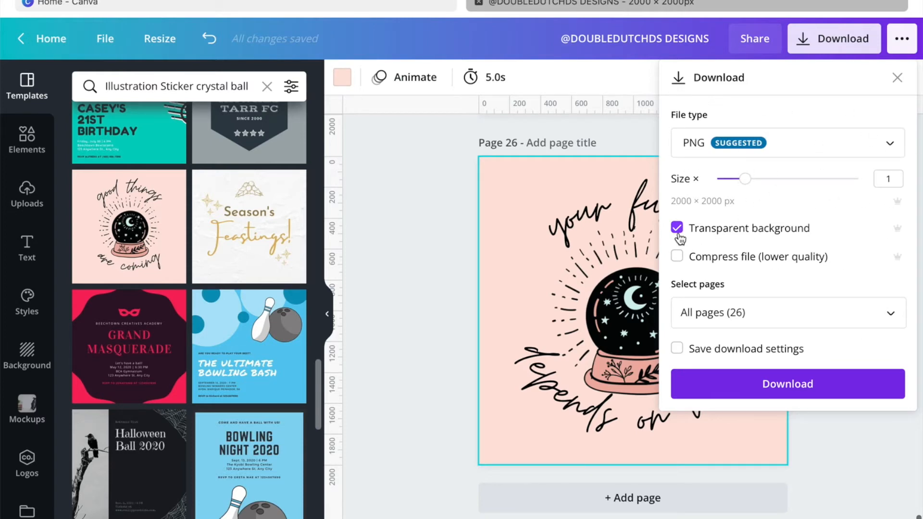
click(785, 312)
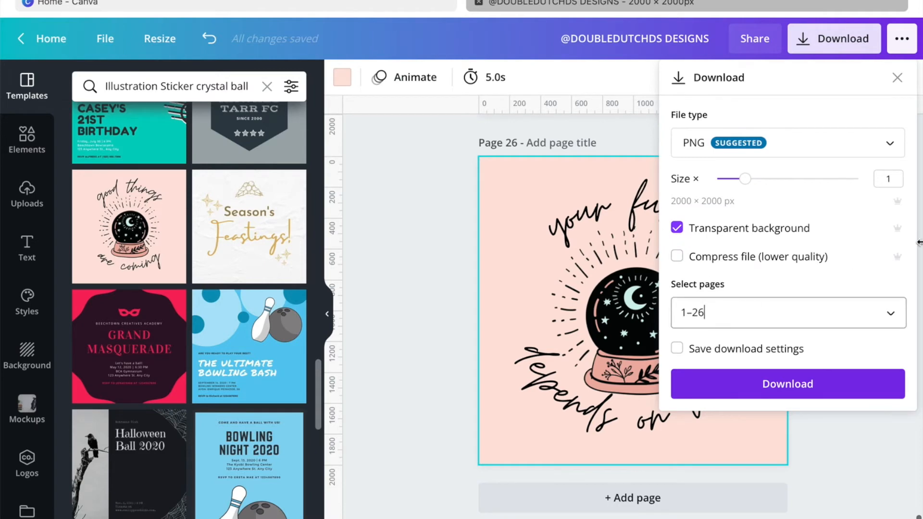
click(785, 313)
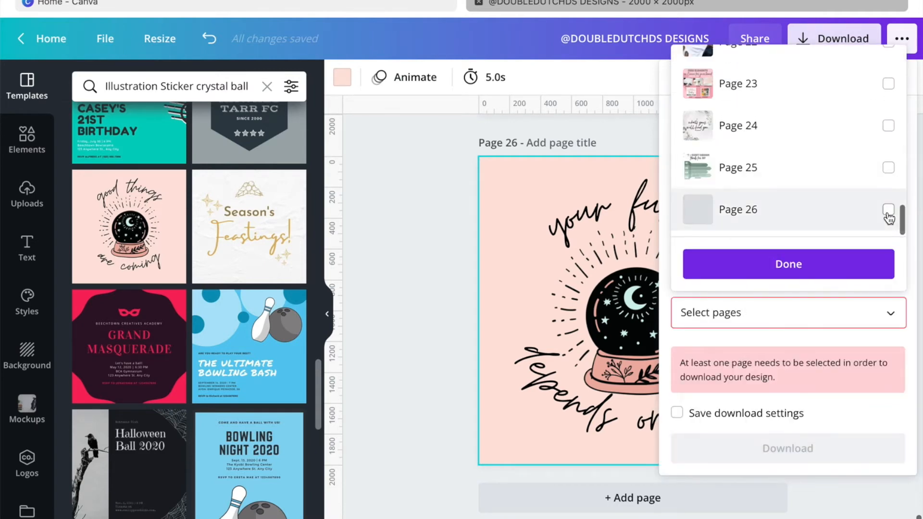
click(887, 210)
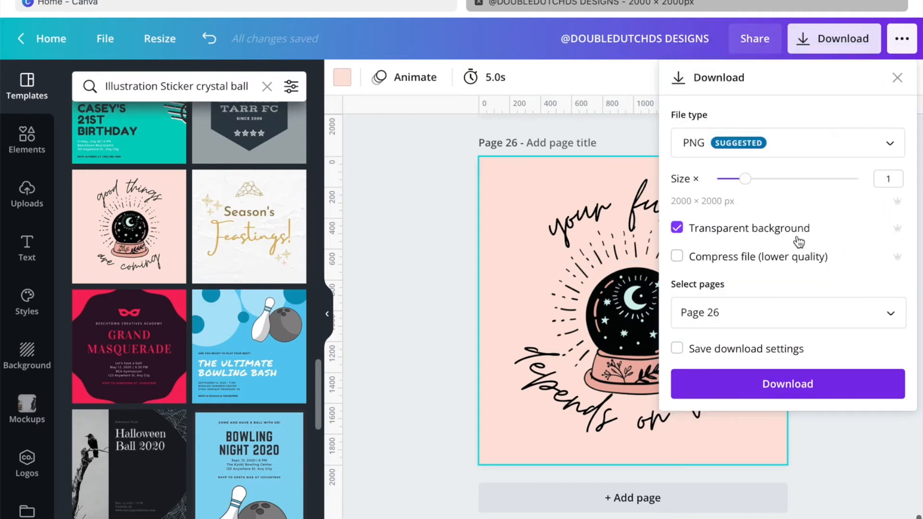
mouse_move(499, 204)
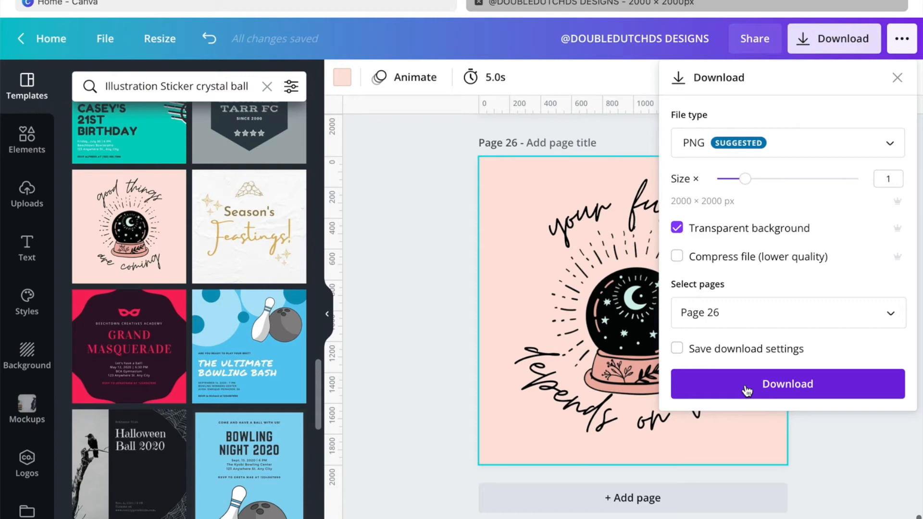
click(786, 384)
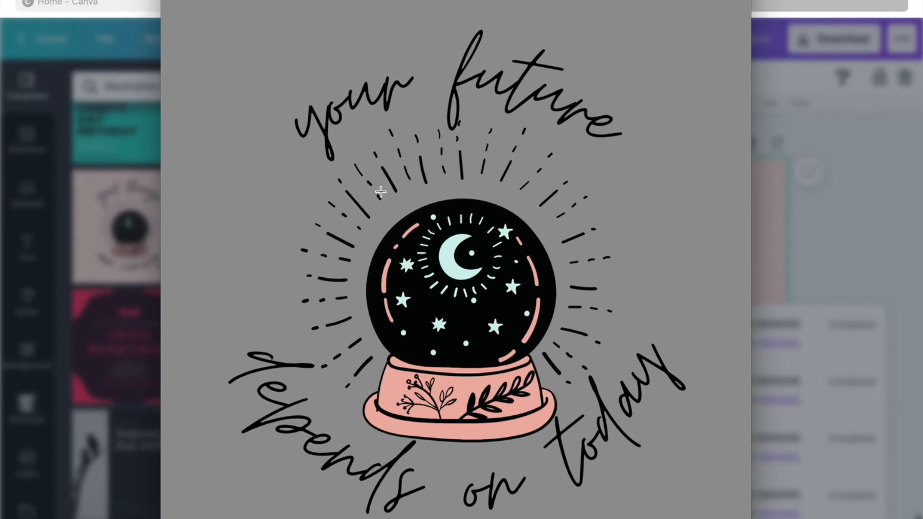
mouse_move(760, 418)
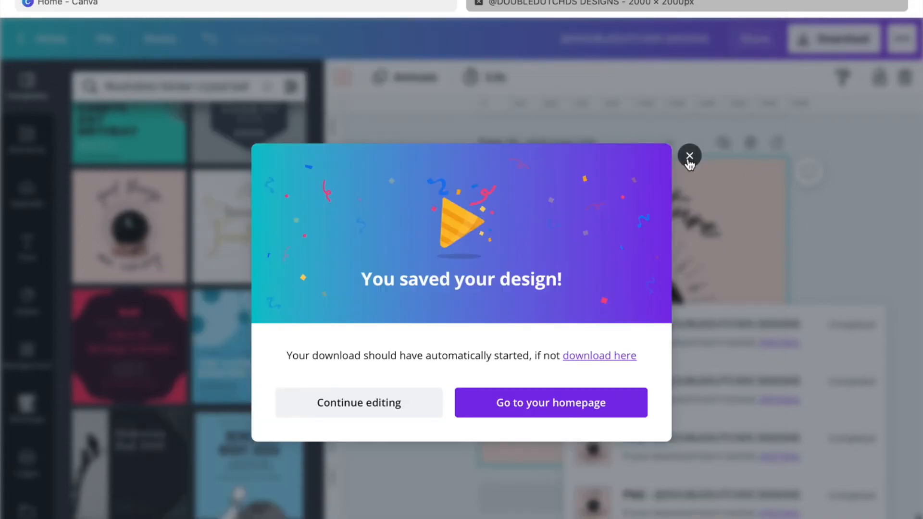
Close the 'You saved your design!' confirmation to resume editing.
click(688, 157)
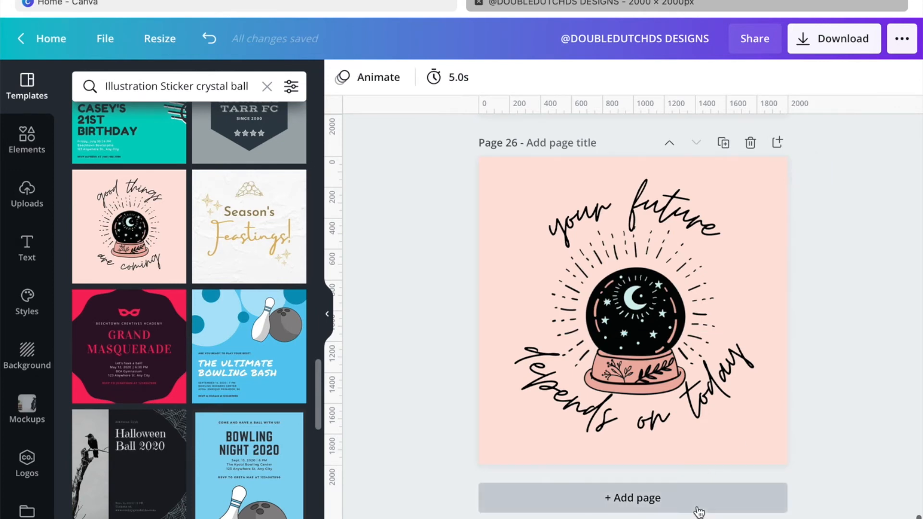
Add page 27, upload the downloaded transparent PNG and place it on the page.
click(632, 497)
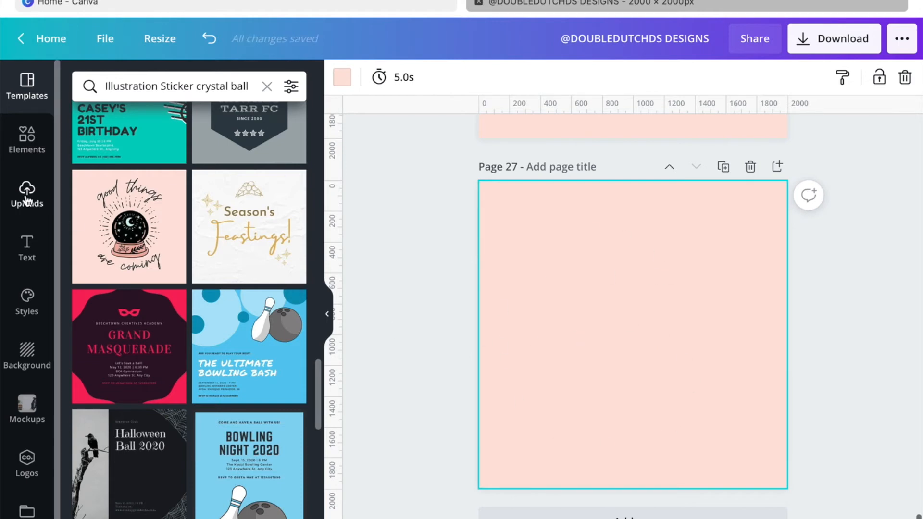
click(27, 194)
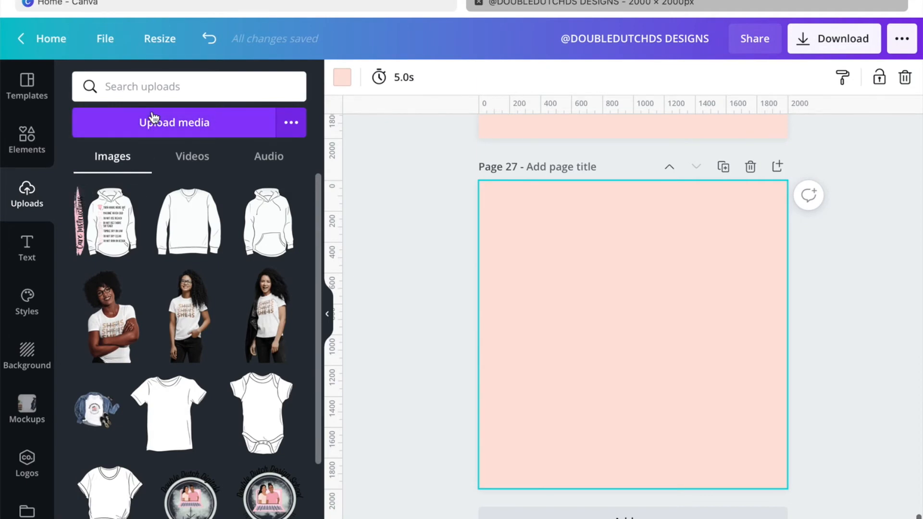
click(174, 122)
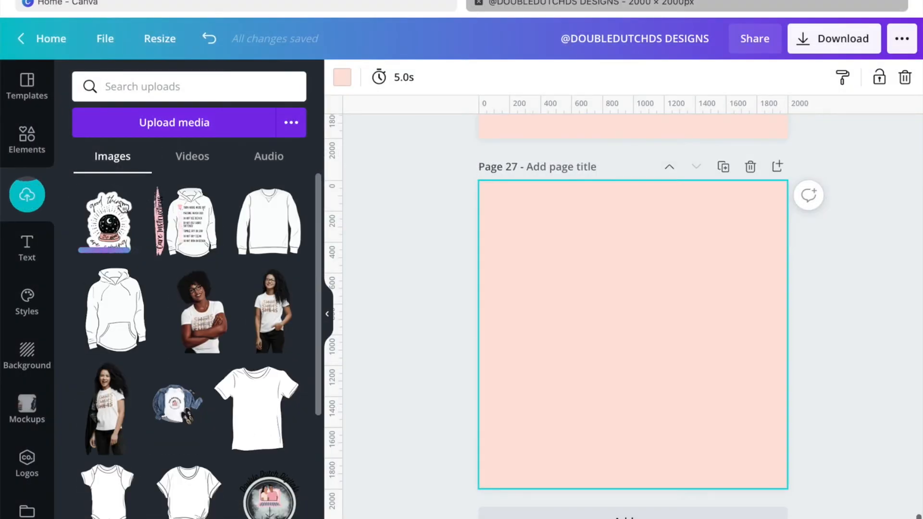
click(174, 122)
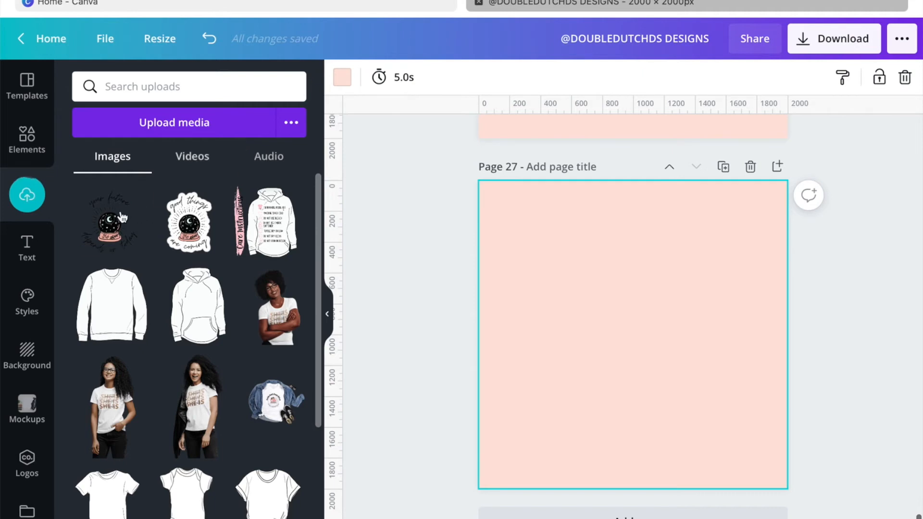
click(110, 221)
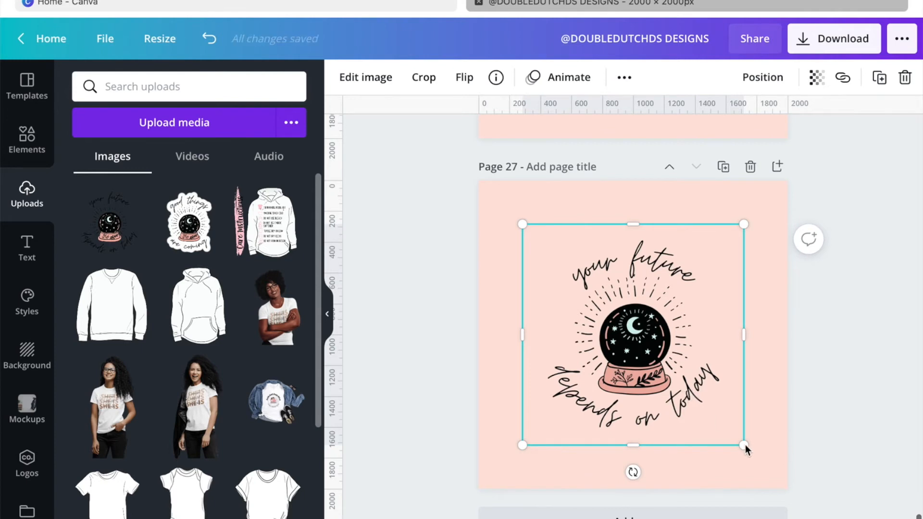
Enlarge the crystal-ball image by its corner handles to nearly fill page 27.
drag(744, 445, 773, 474)
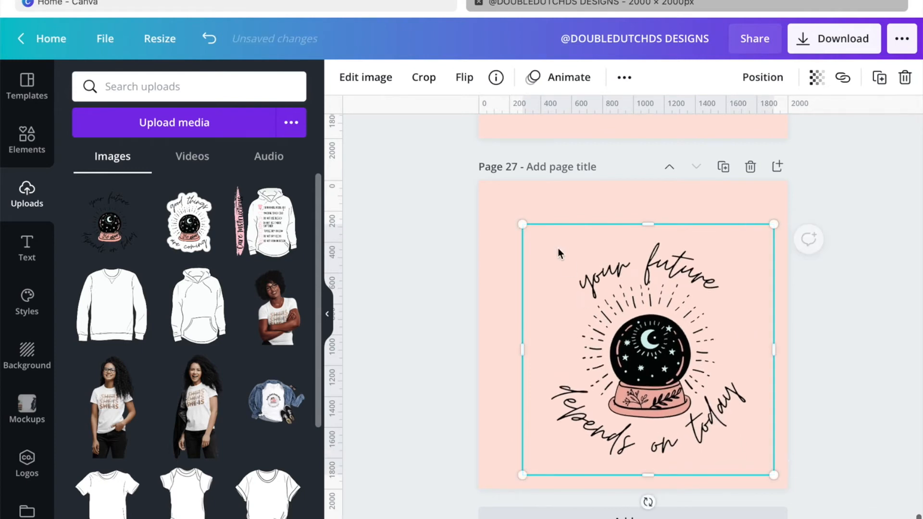
drag(521, 224, 517, 207)
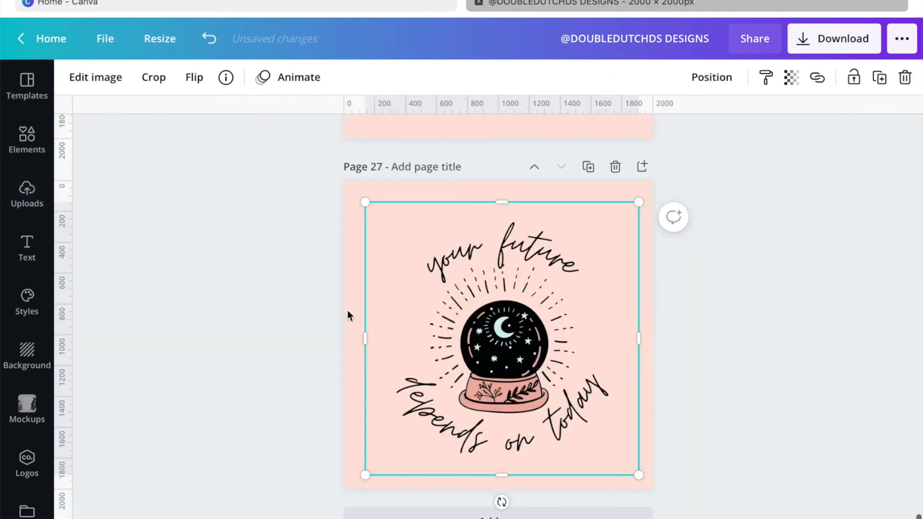
drag(639, 474, 644, 477)
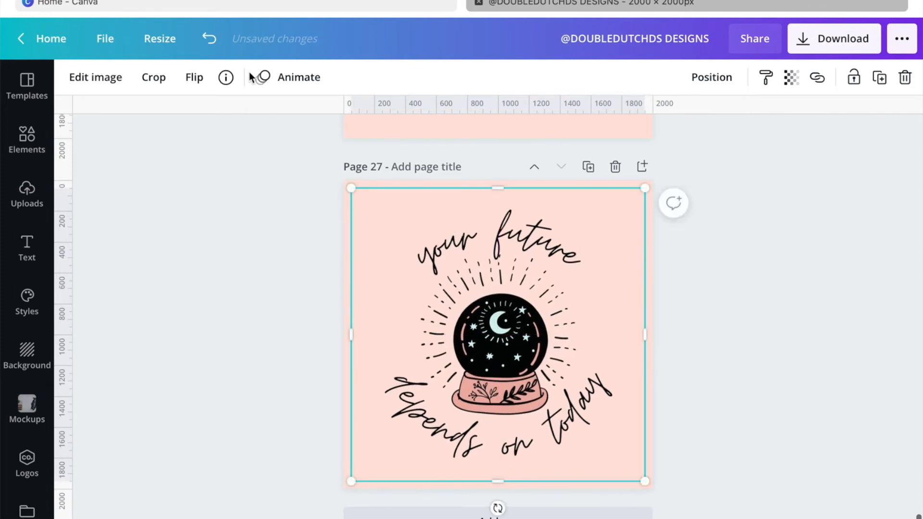
click(96, 77)
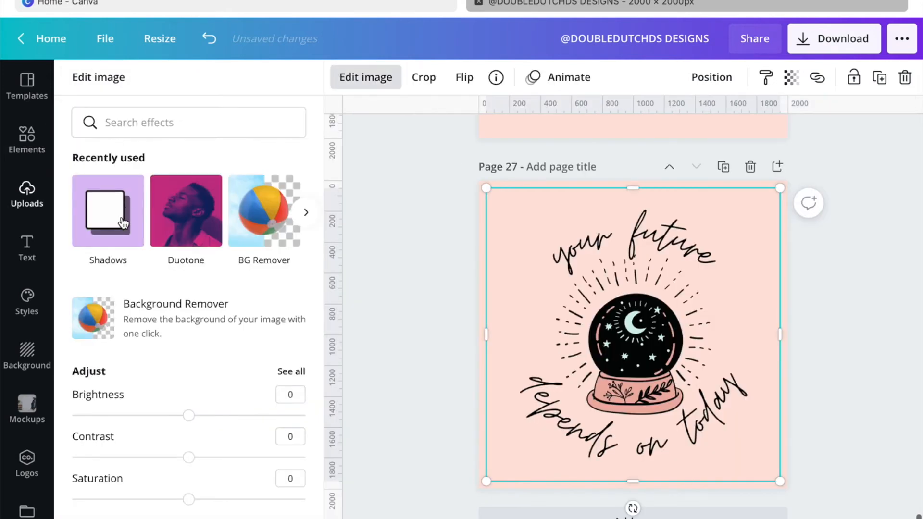
Browse the Edit image effects and bring up the Shadows presets for the image.
click(107, 210)
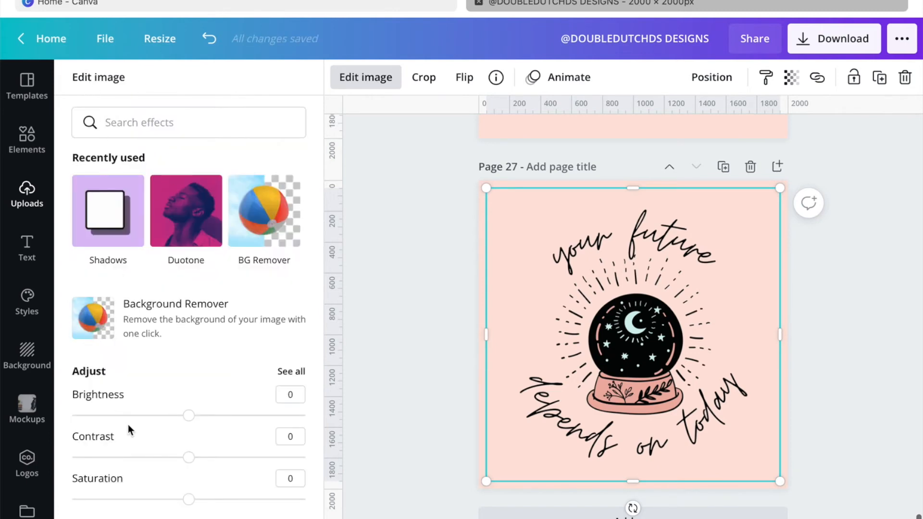
scroll(down, 3)
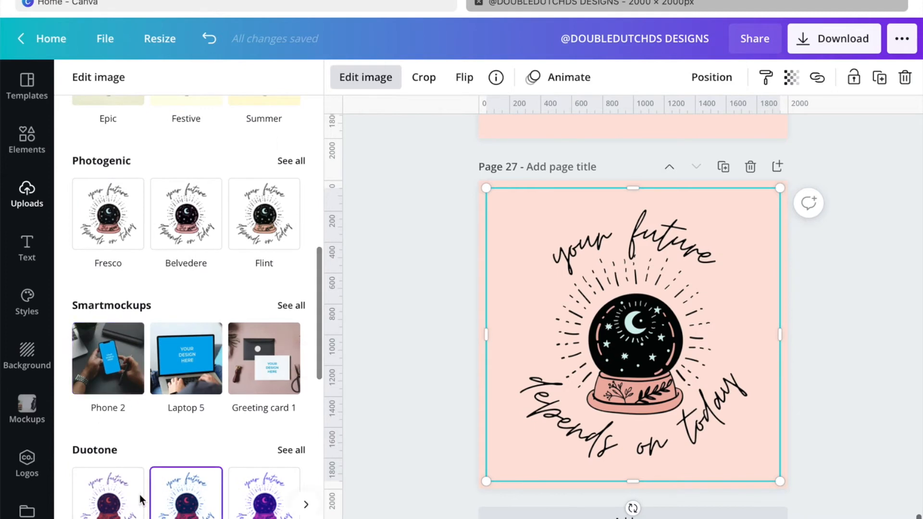
scroll(down, 3)
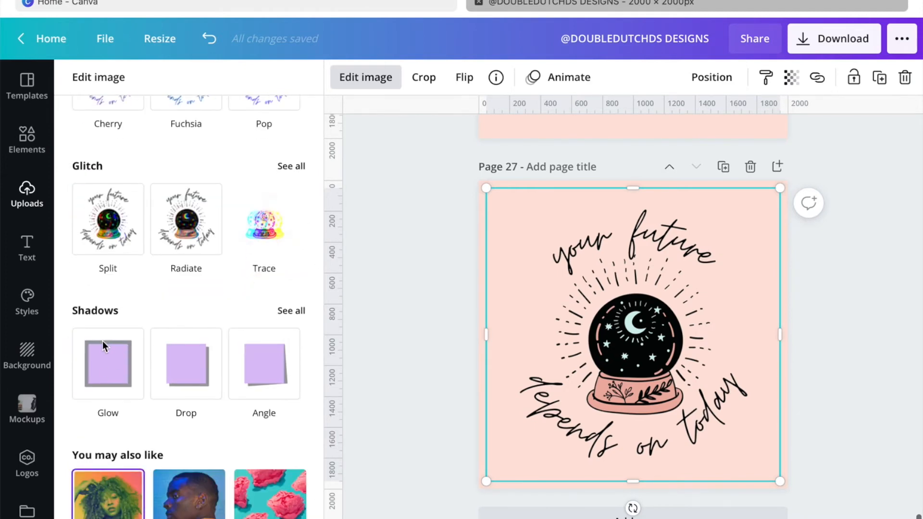
click(185, 363)
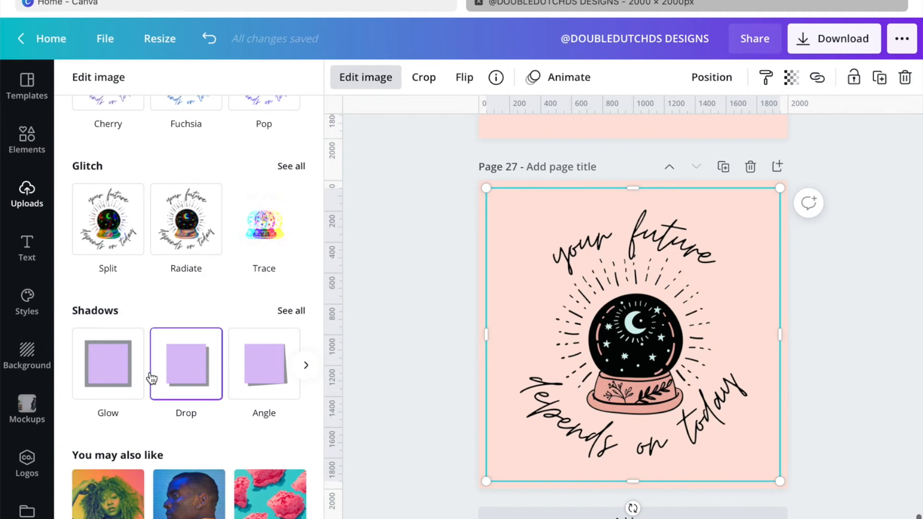
click(108, 363)
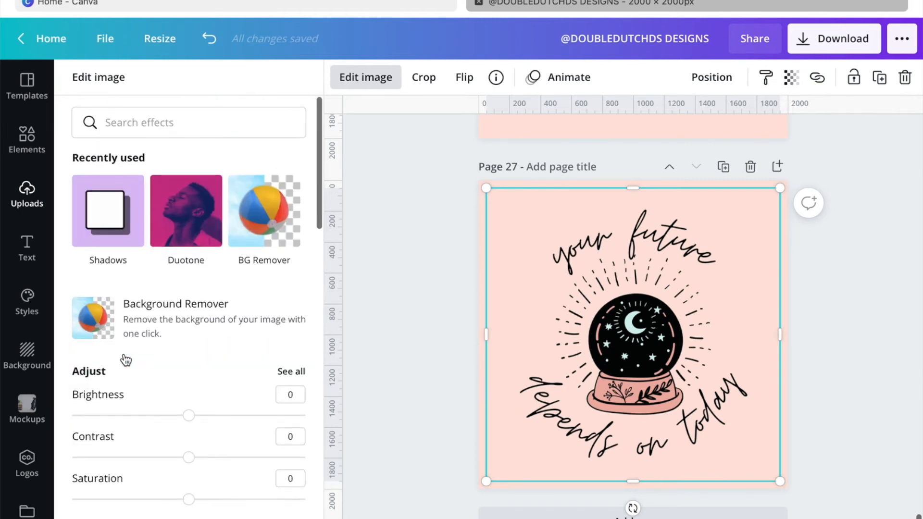
click(107, 210)
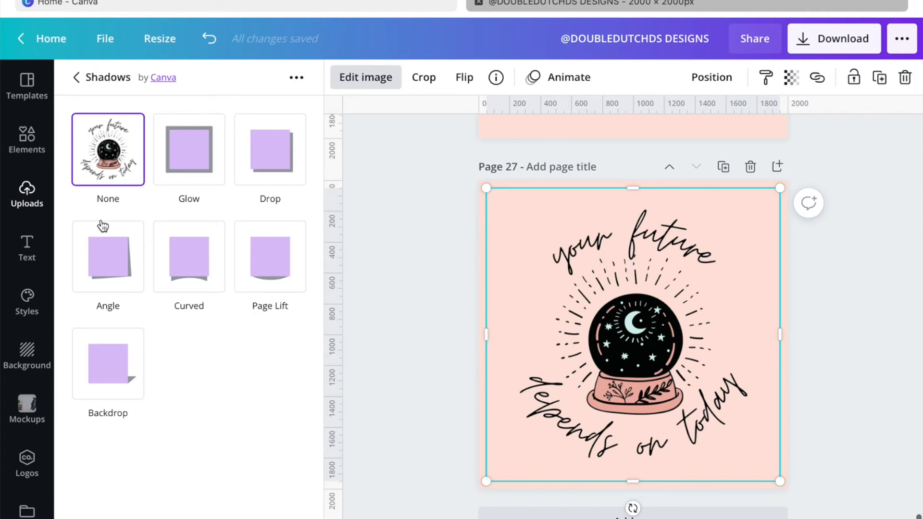
Apply the Glow shadow preset and show its Size, Transparency, Blur and Color controls.
click(188, 149)
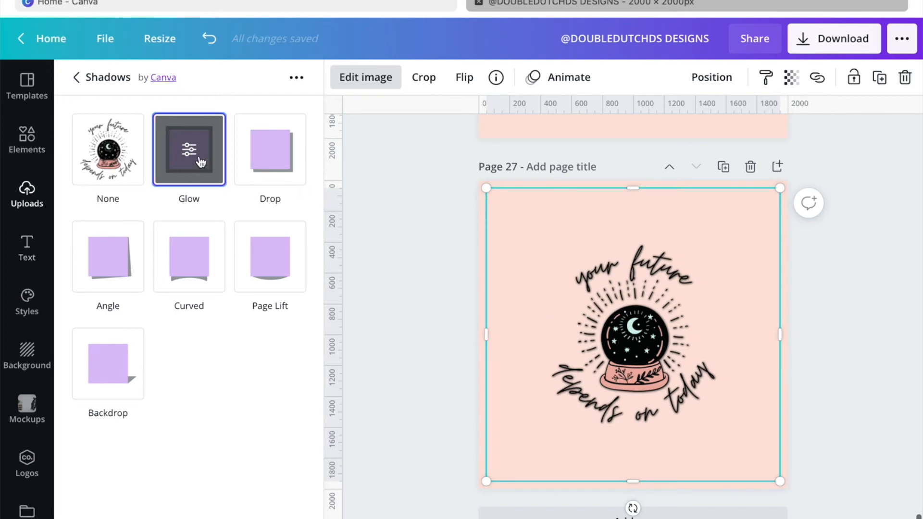
mouse_move(199, 159)
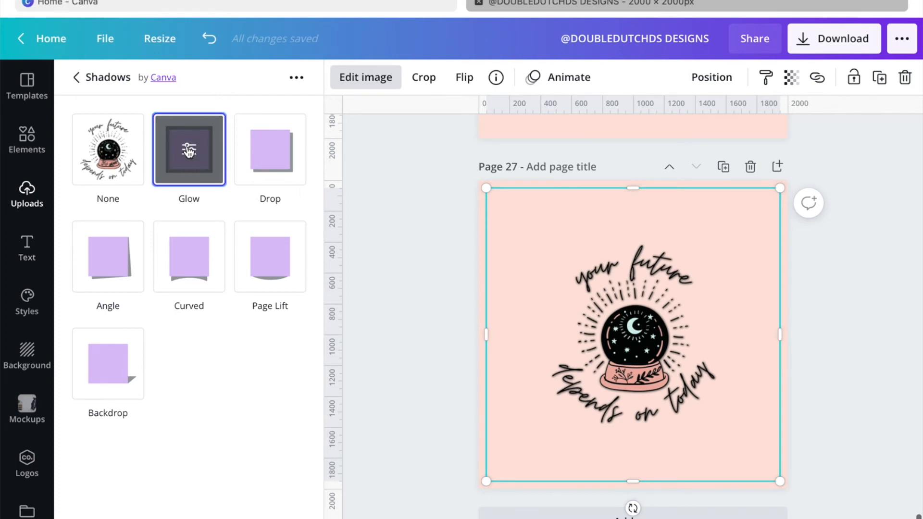
click(189, 149)
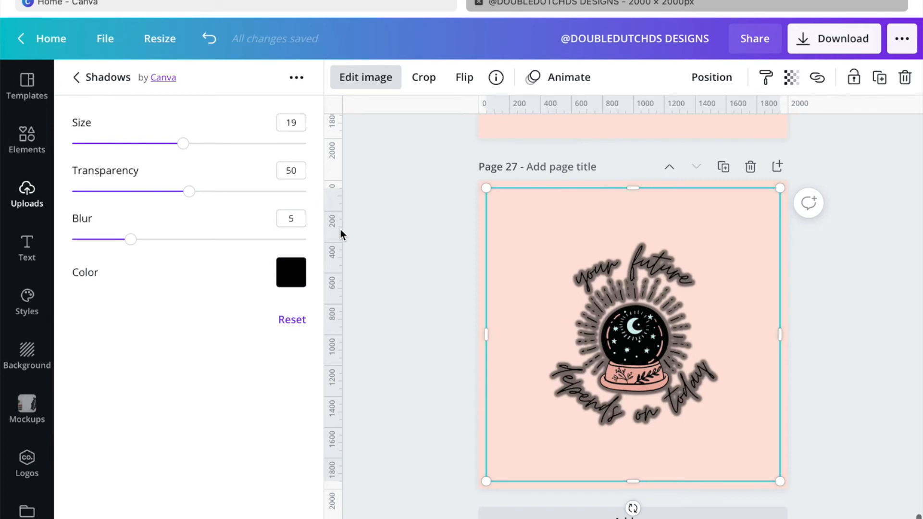
Set the glow to white, Transparency 100 and Size 40 for a solid outline.
click(290, 272)
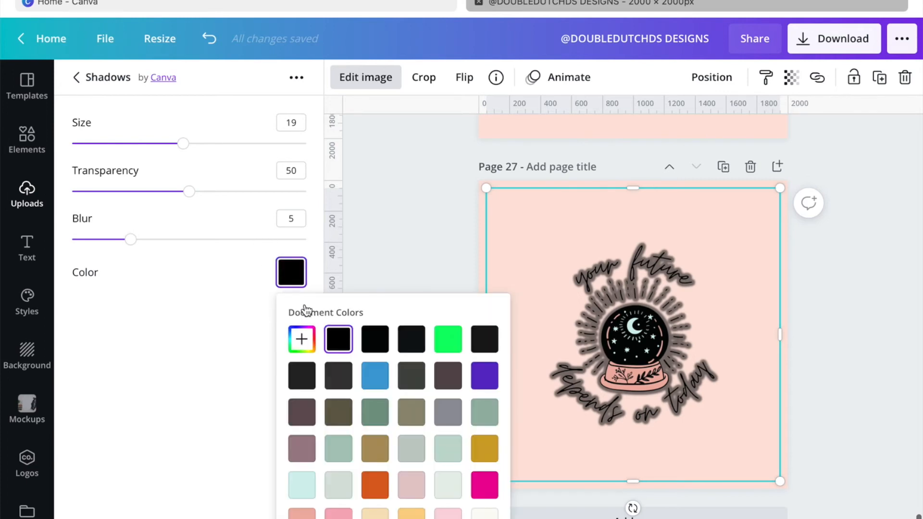
scroll(down, 3)
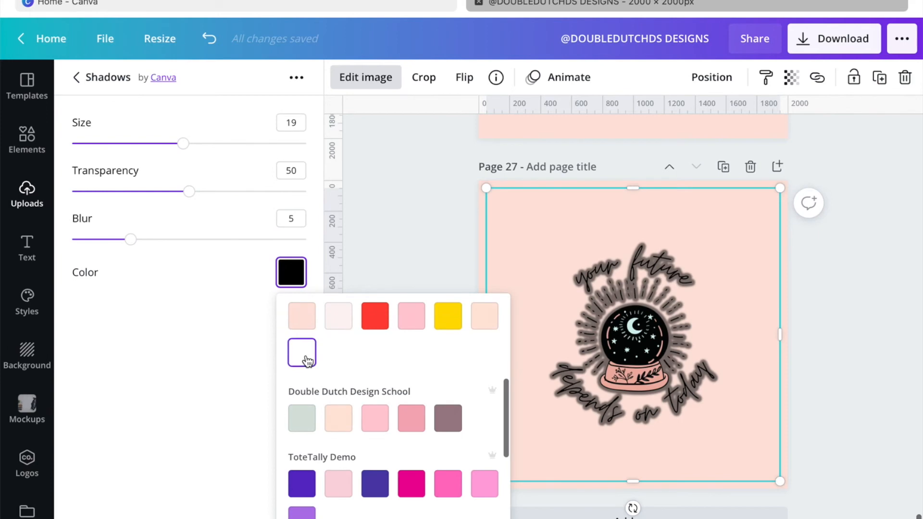
click(301, 353)
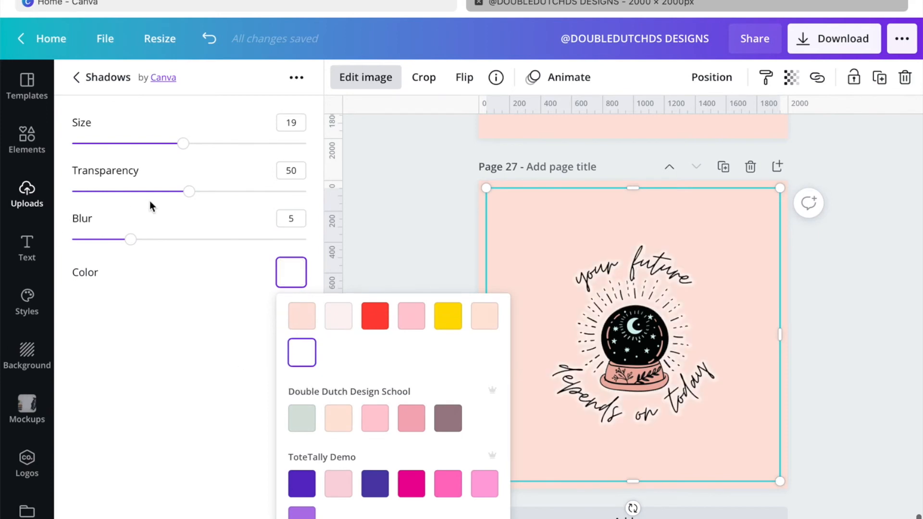
drag(189, 190, 305, 190)
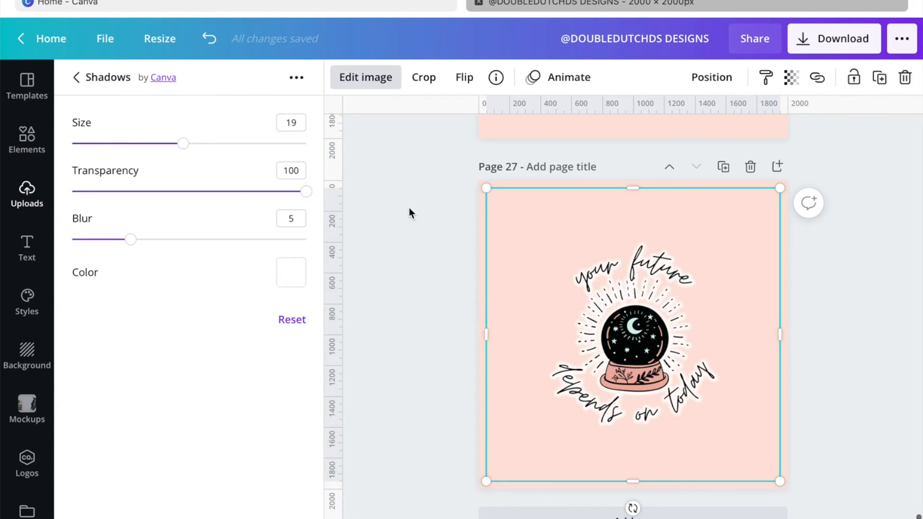
drag(182, 144, 306, 143)
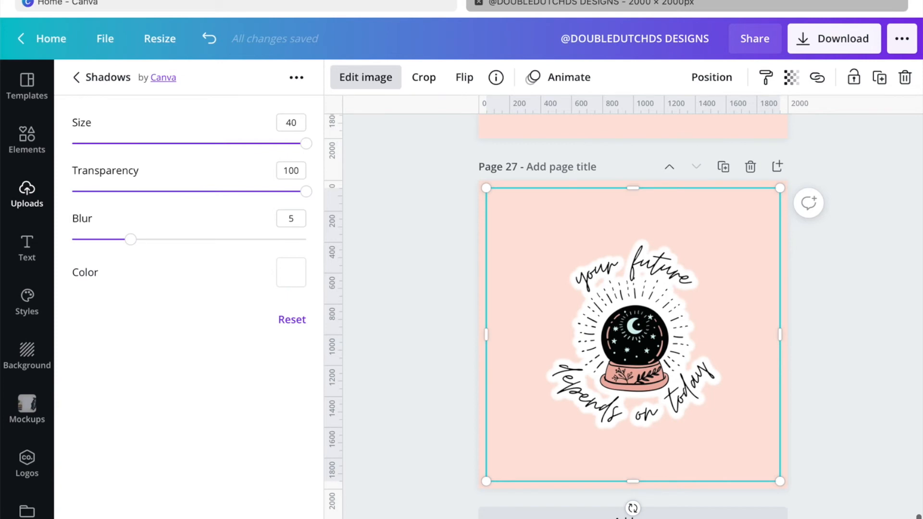
click(75, 77)
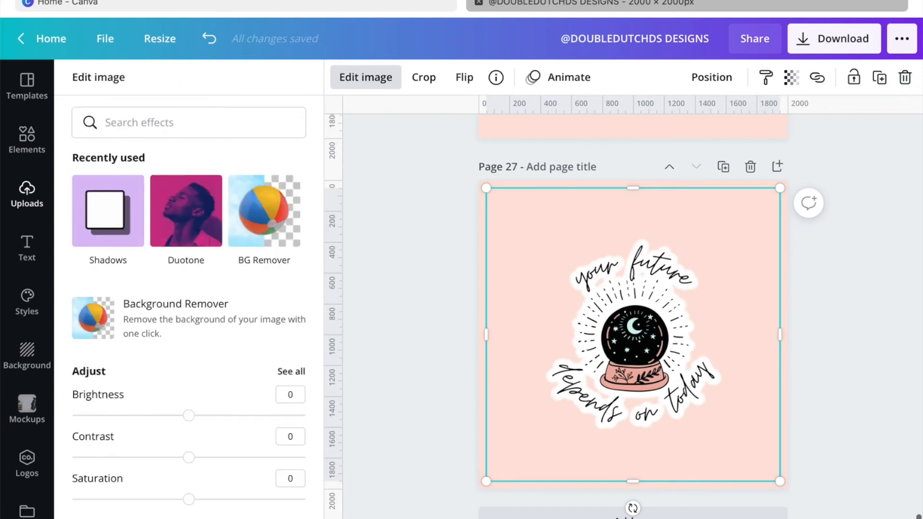
Apply a Glow shadow effect to the sticker and bring up its adjustment settings.
click(108, 211)
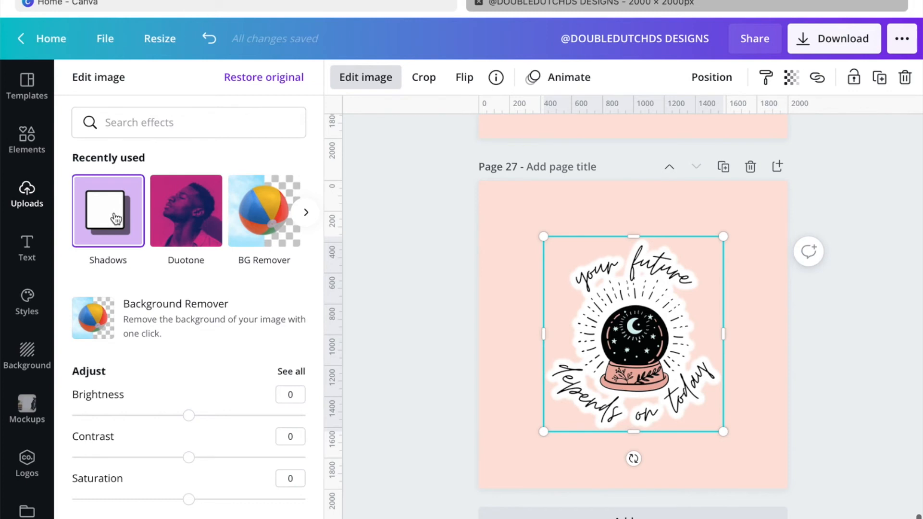
click(108, 212)
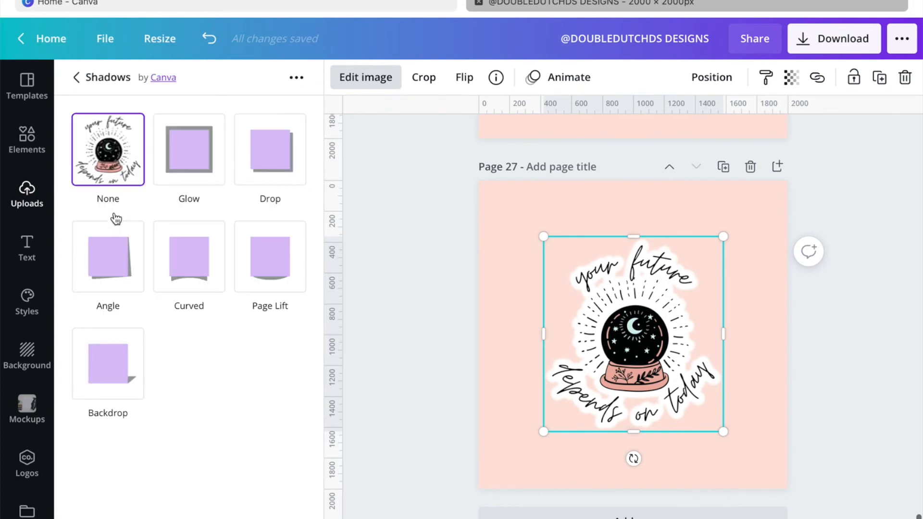
click(189, 148)
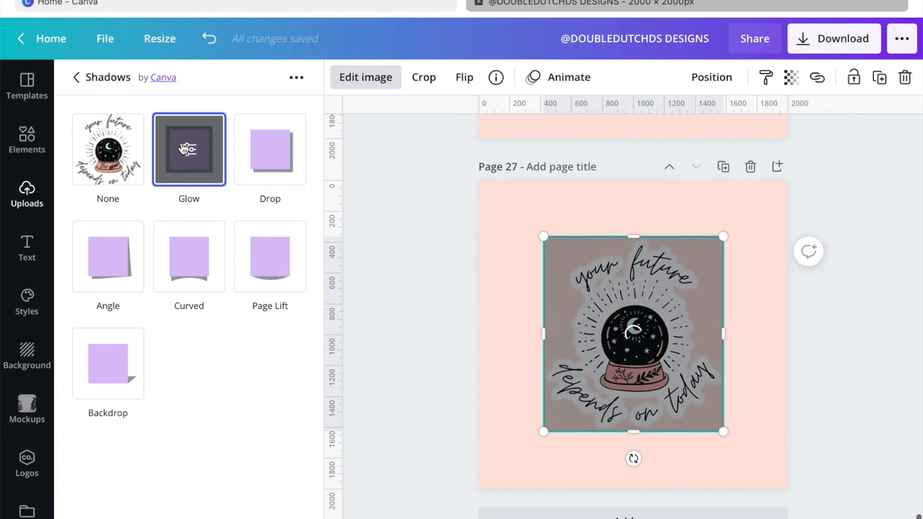
click(189, 149)
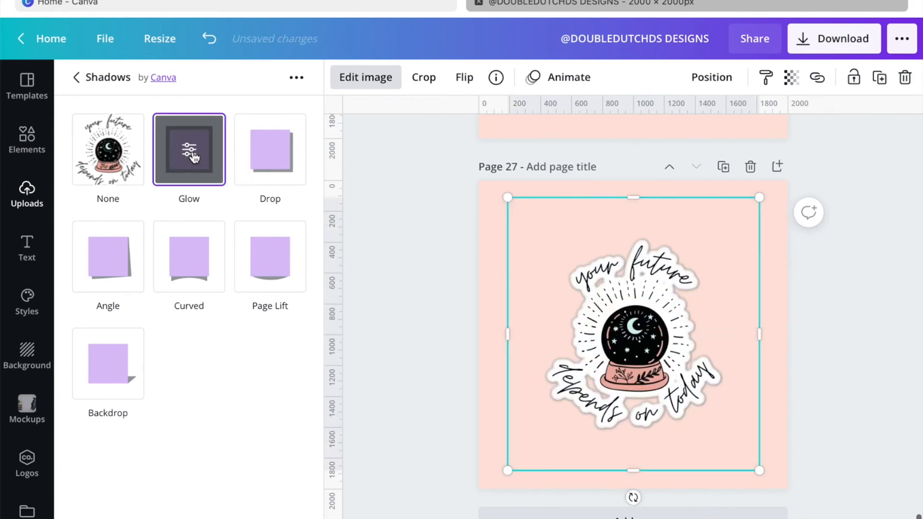
click(189, 149)
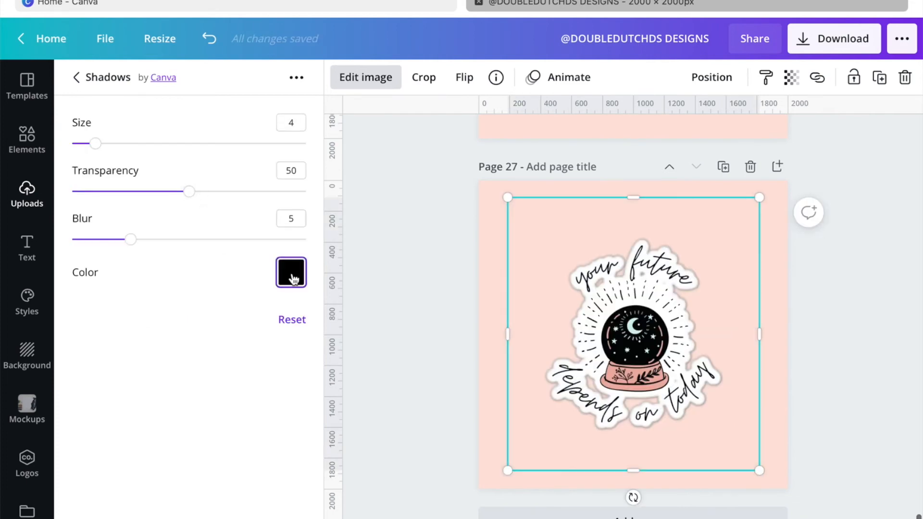
Set the glow colour to white and its transparency to 100.
click(290, 272)
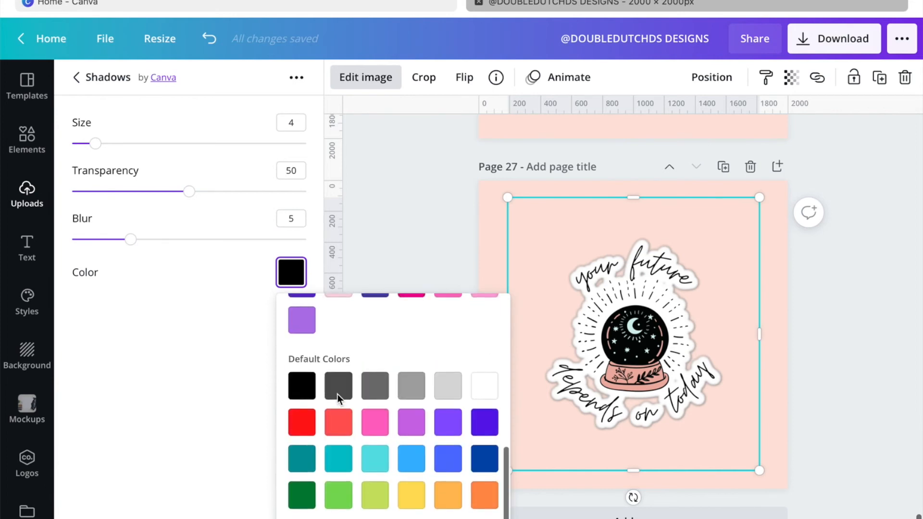
scroll(down, 3)
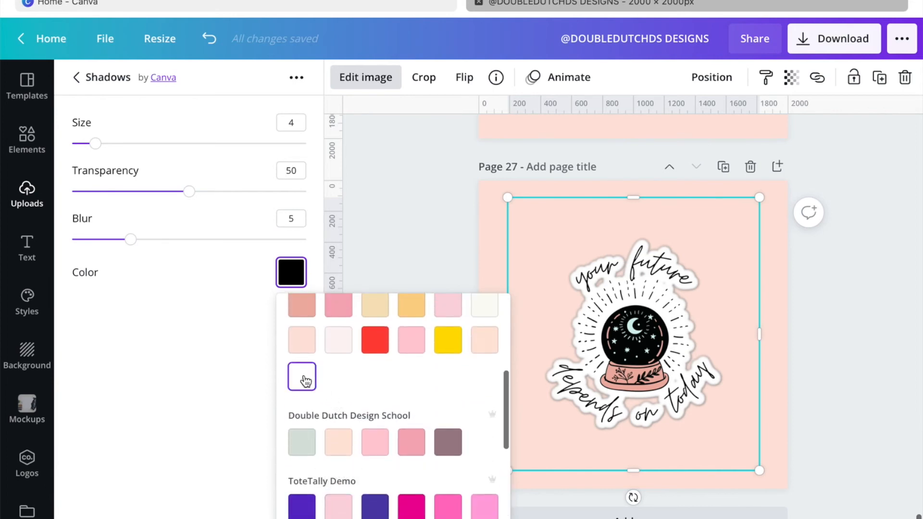
click(301, 376)
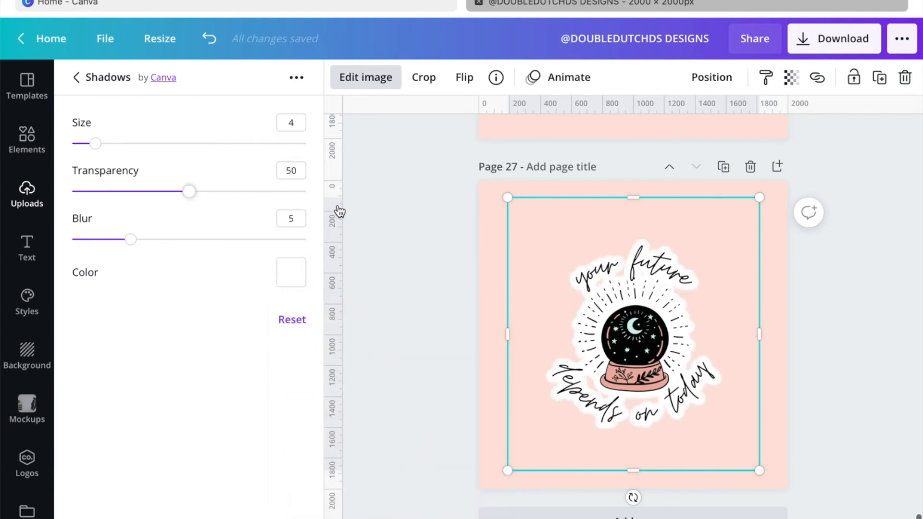
drag(188, 192, 305, 191)
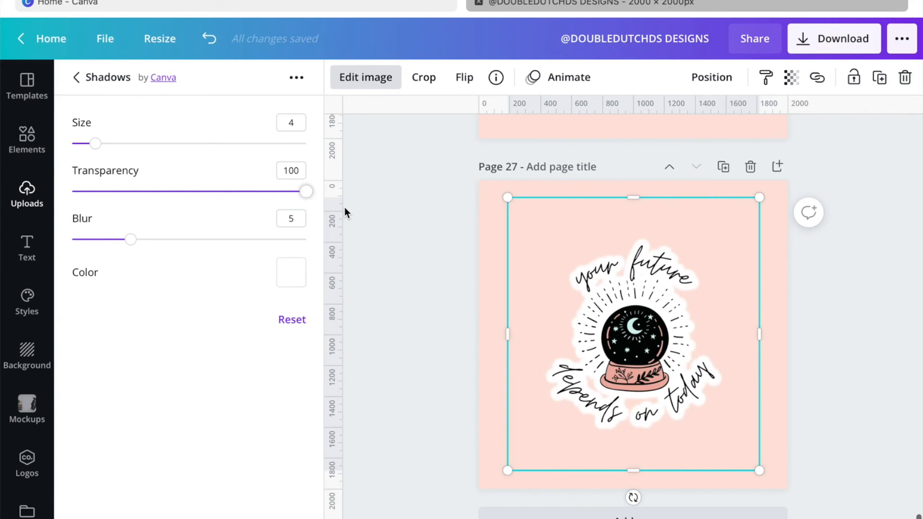
Raise the white glow's size to its maximum of 40 for a thick outline.
drag(93, 143, 101, 143)
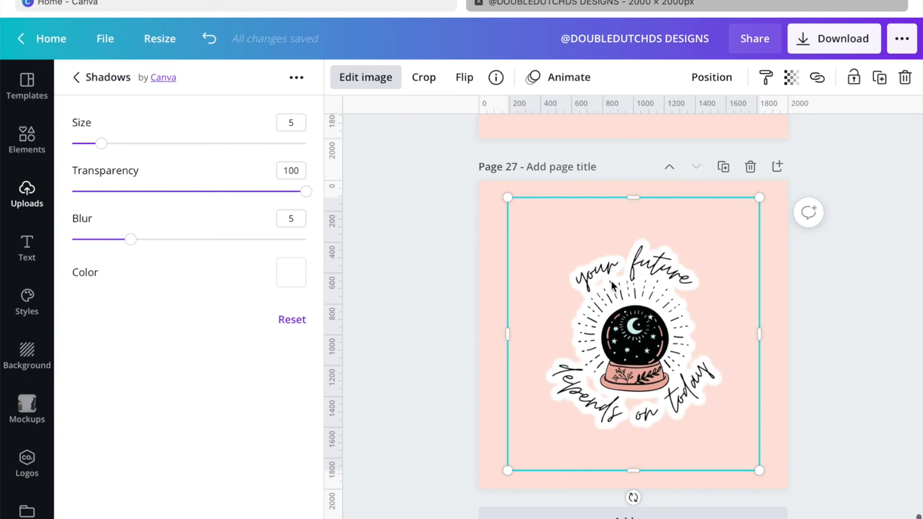
mouse_move(612, 287)
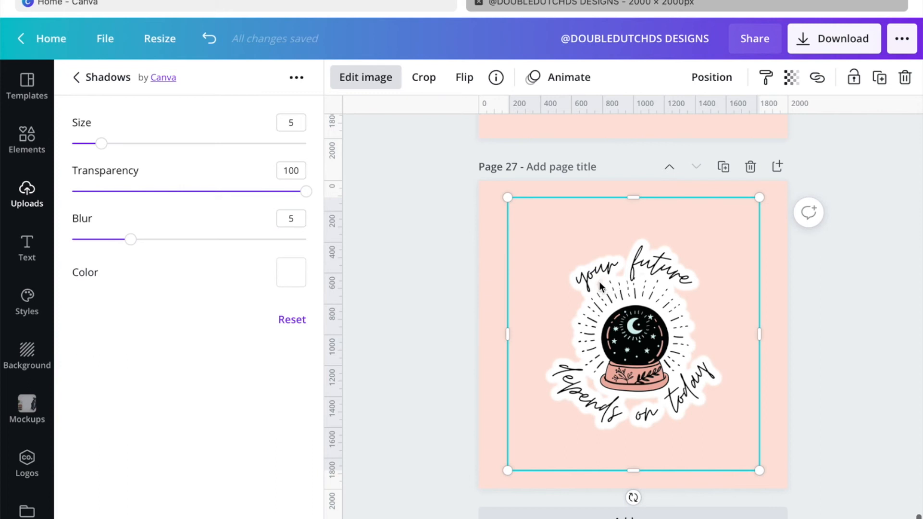
mouse_move(626, 280)
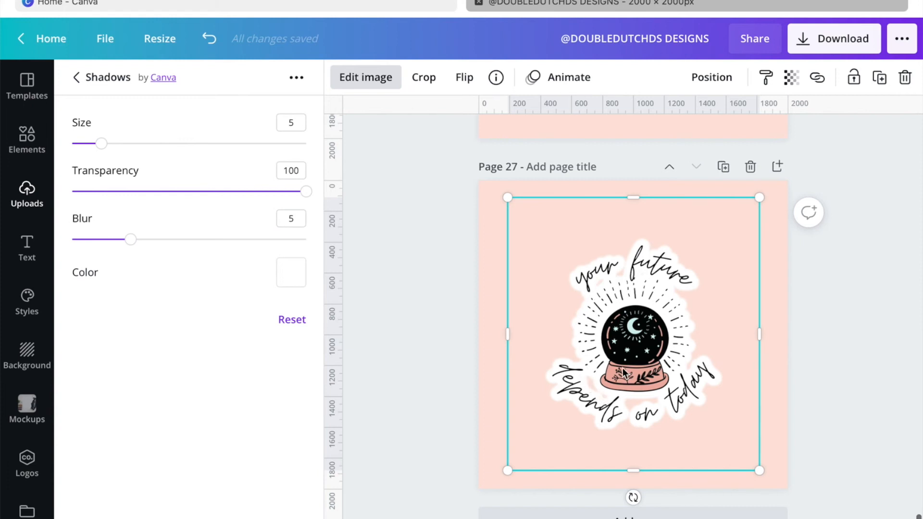
drag(103, 143, 159, 143)
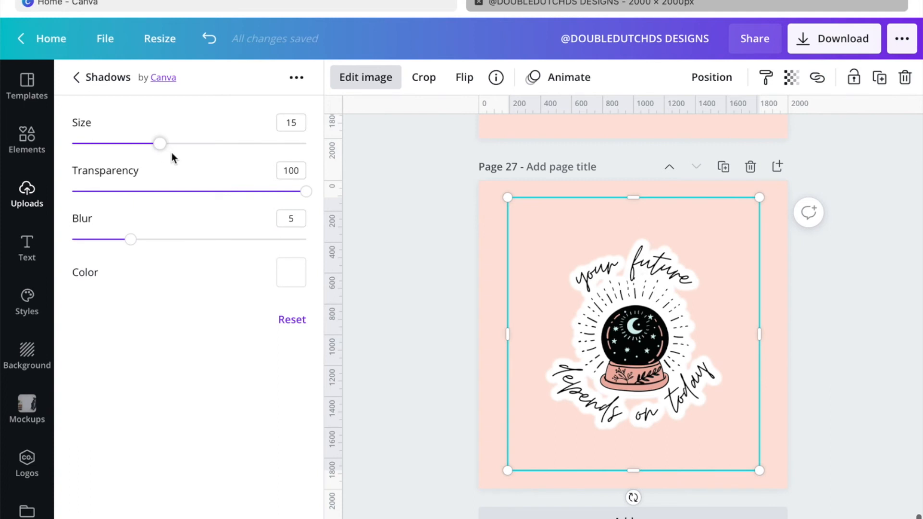
drag(159, 143, 289, 144)
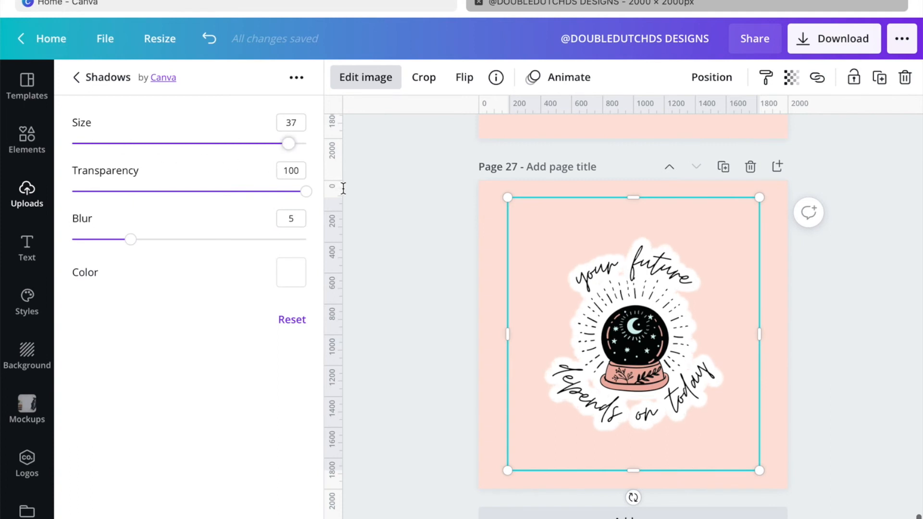
drag(287, 144, 305, 143)
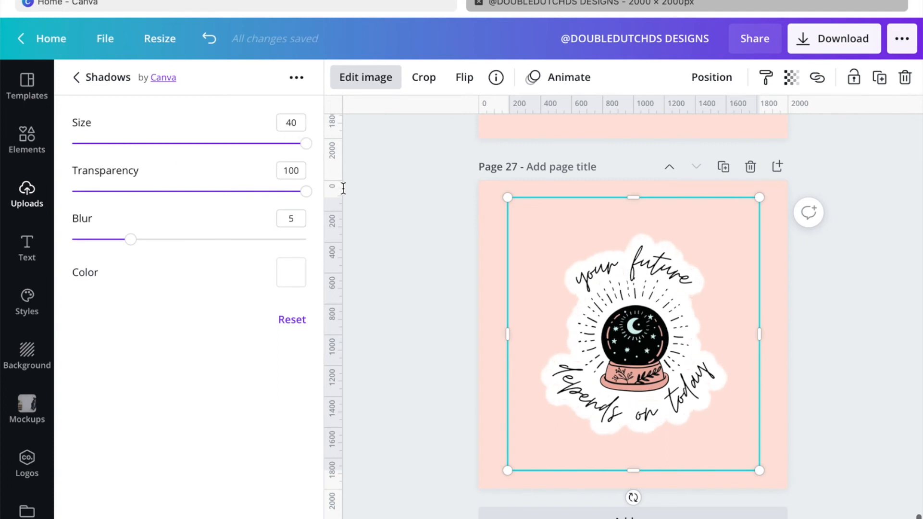
mouse_move(305, 144)
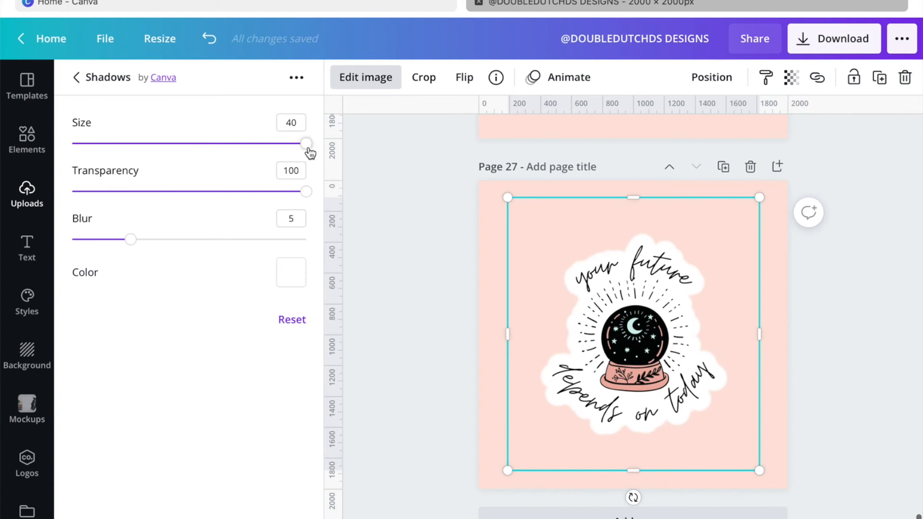
mouse_move(280, 444)
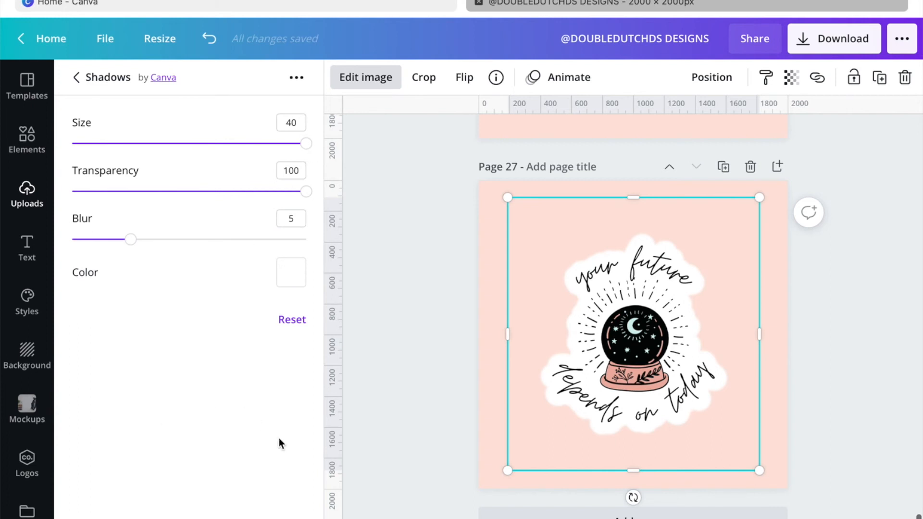
Adjust the outline blur, settling on an exact value of 5.
drag(130, 239, 121, 240)
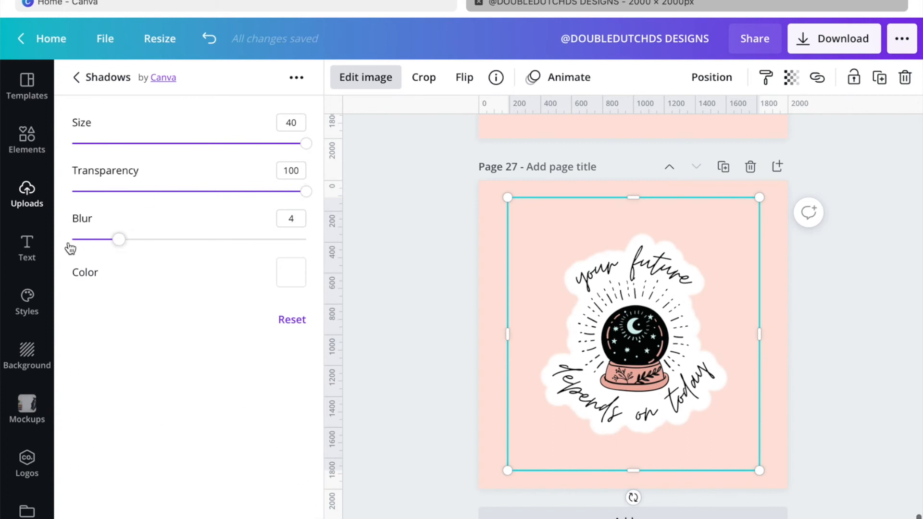
drag(120, 239, 72, 239)
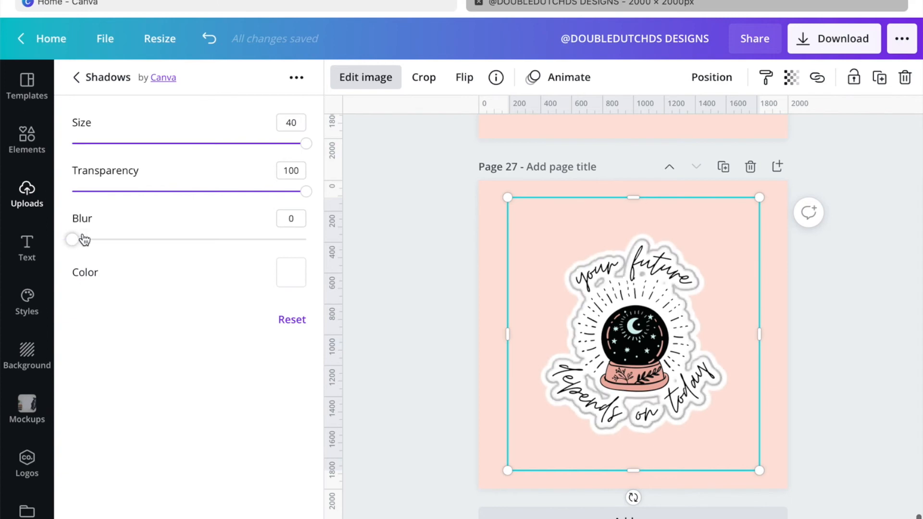
drag(72, 239, 211, 239)
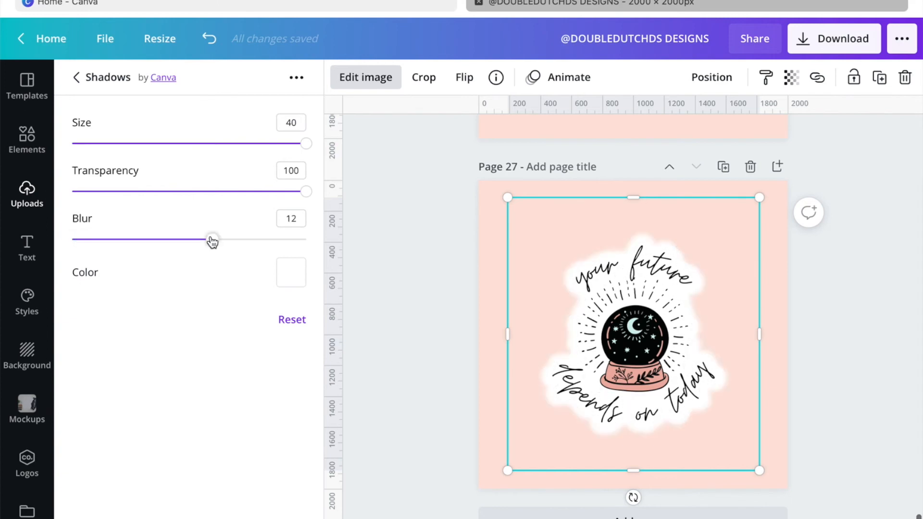
drag(212, 240, 158, 240)
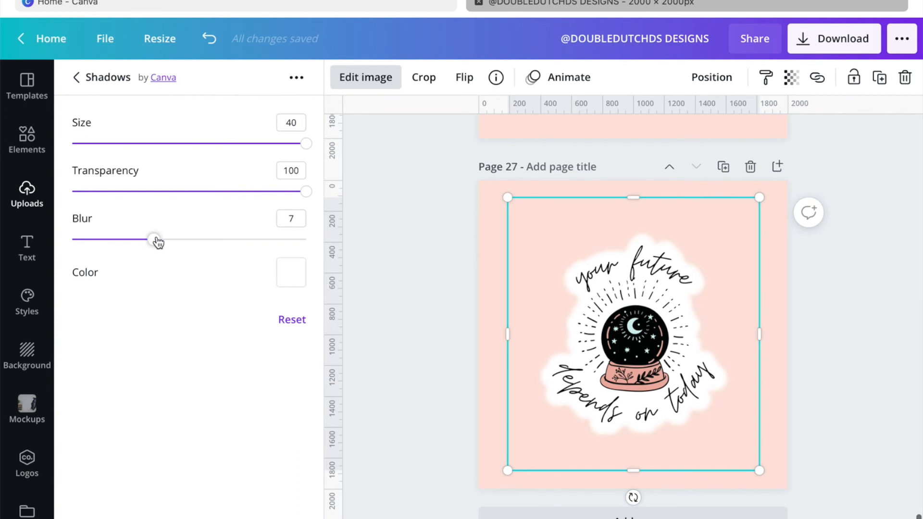
drag(156, 240, 140, 240)
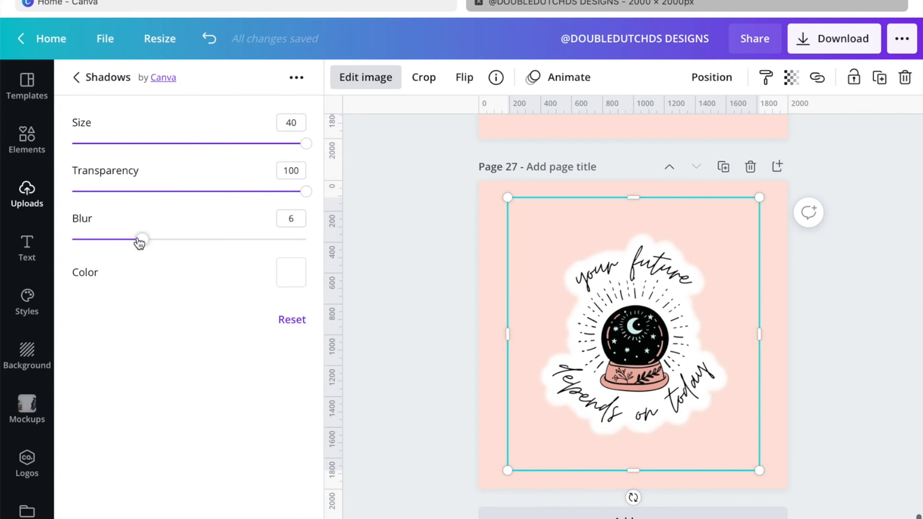
click(290, 219)
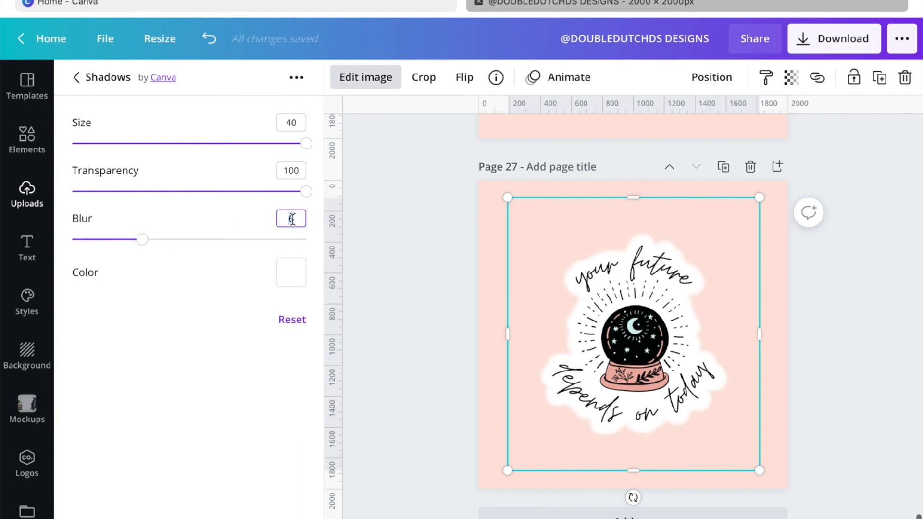
text(5)
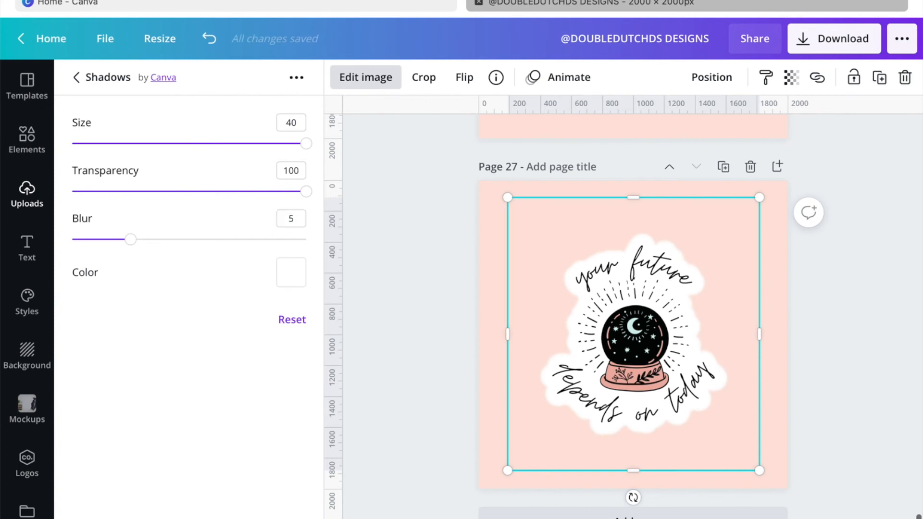
Exit the image effects and scale the sticker up to fill most of the page.
click(75, 77)
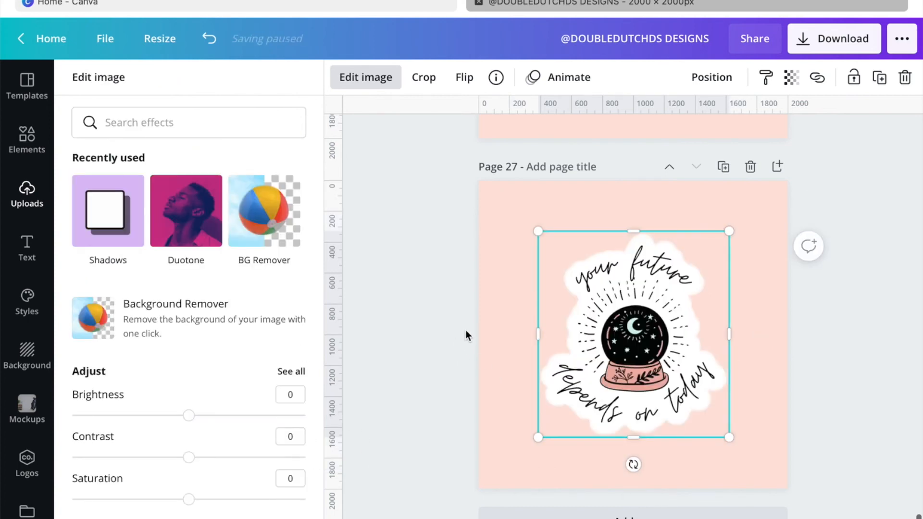
mouse_move(492, 347)
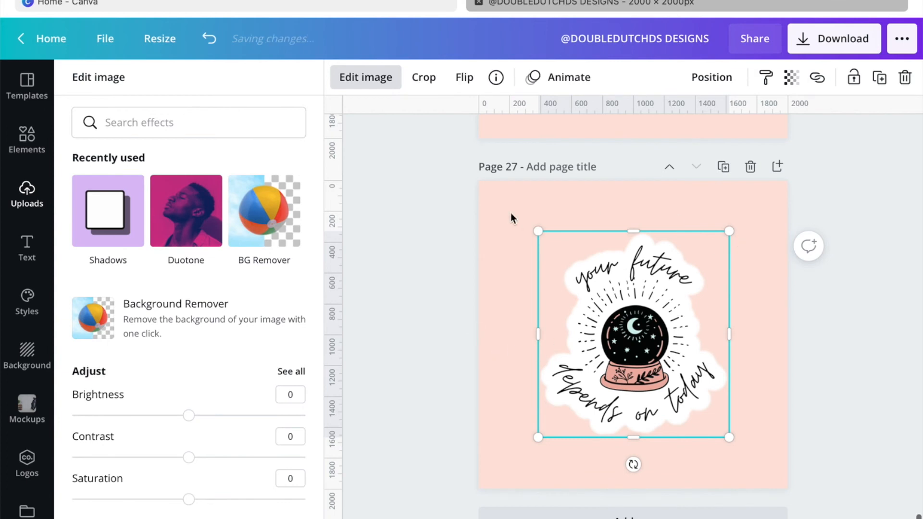
click(365, 77)
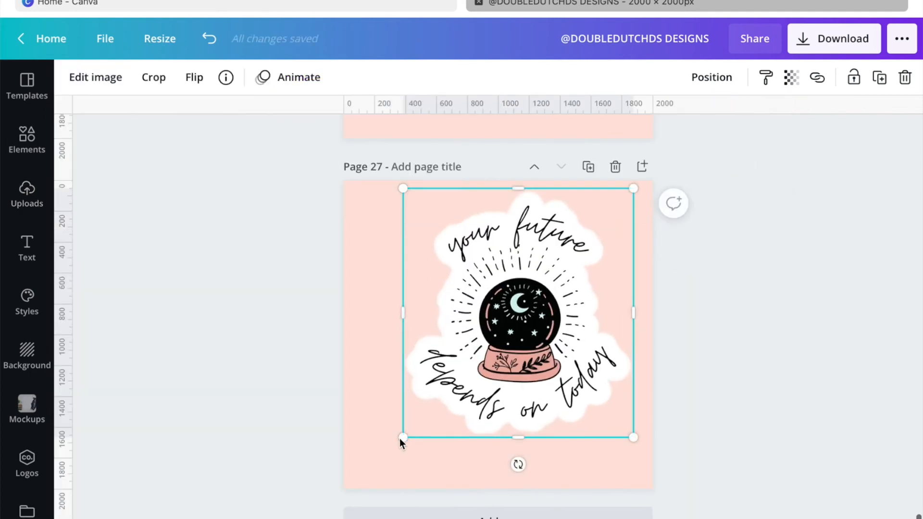
drag(402, 437, 358, 483)
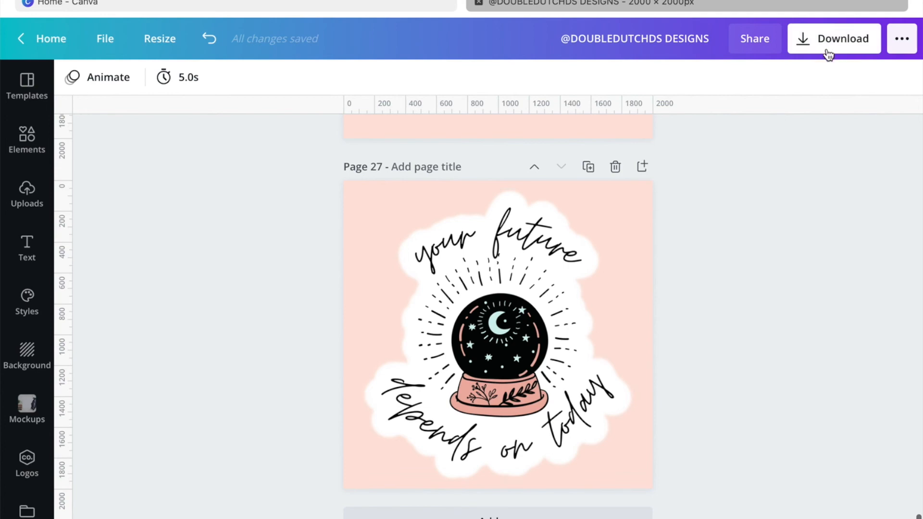
Choose only Page 27 in the download options.
click(834, 38)
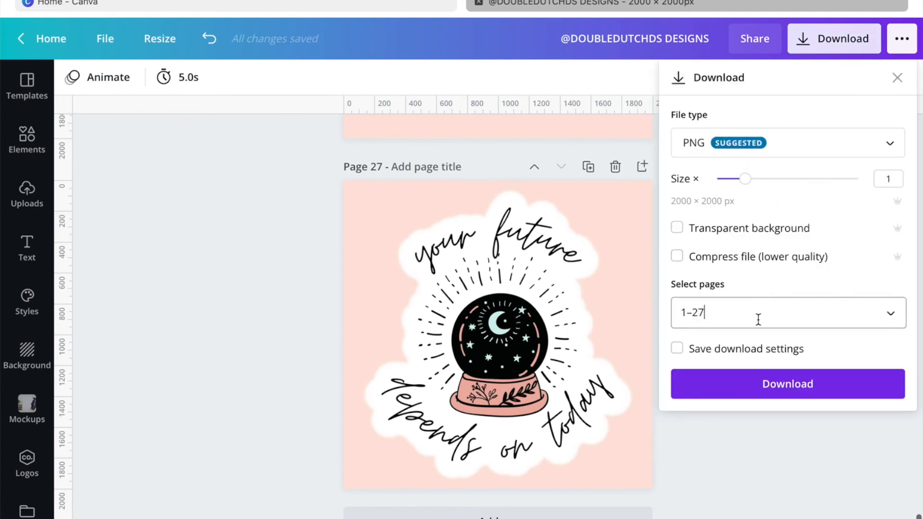
click(787, 312)
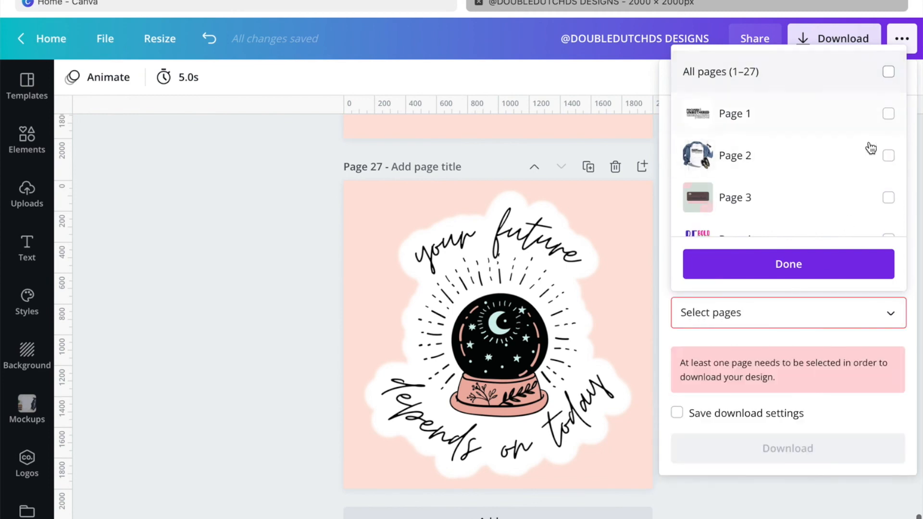
scroll(down, 3)
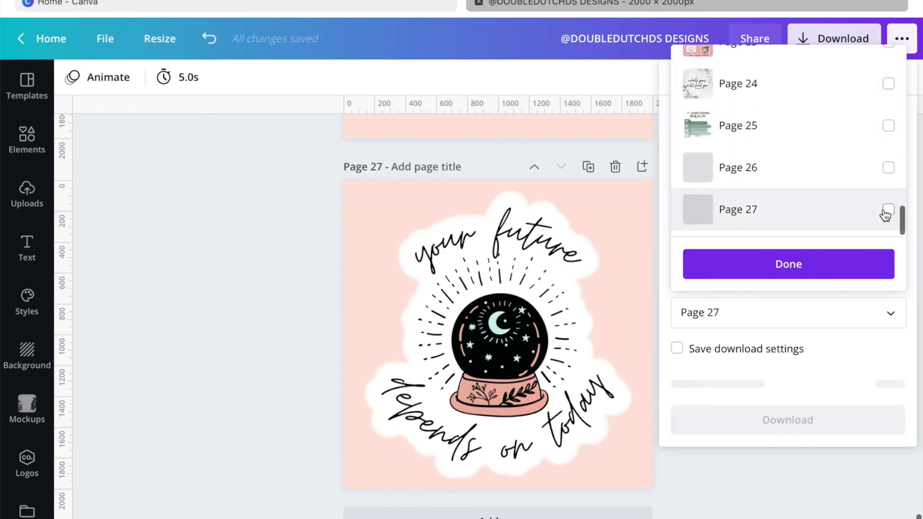
click(787, 263)
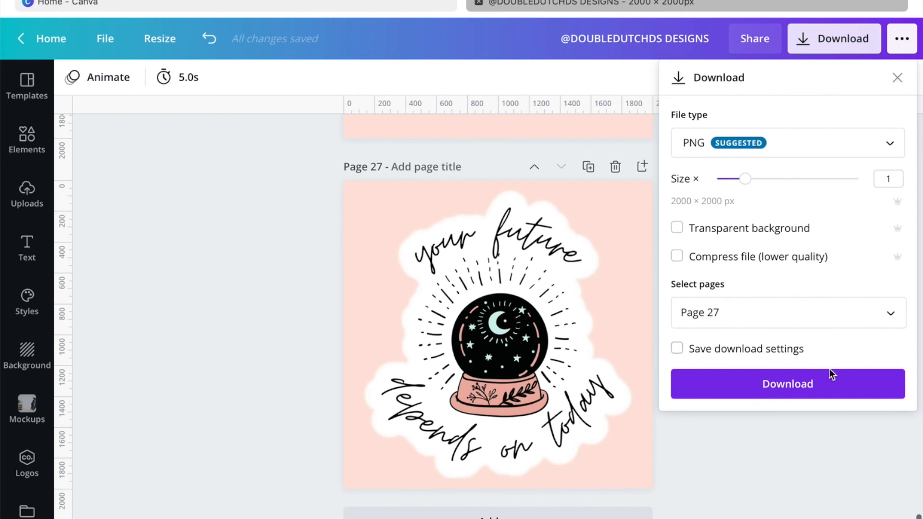
mouse_move(823, 397)
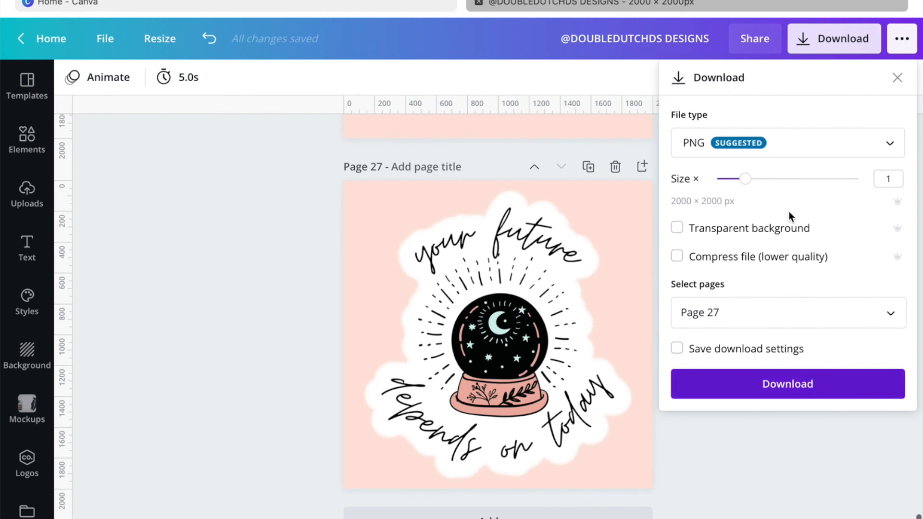
Enable transparent background and start the PNG download.
click(677, 228)
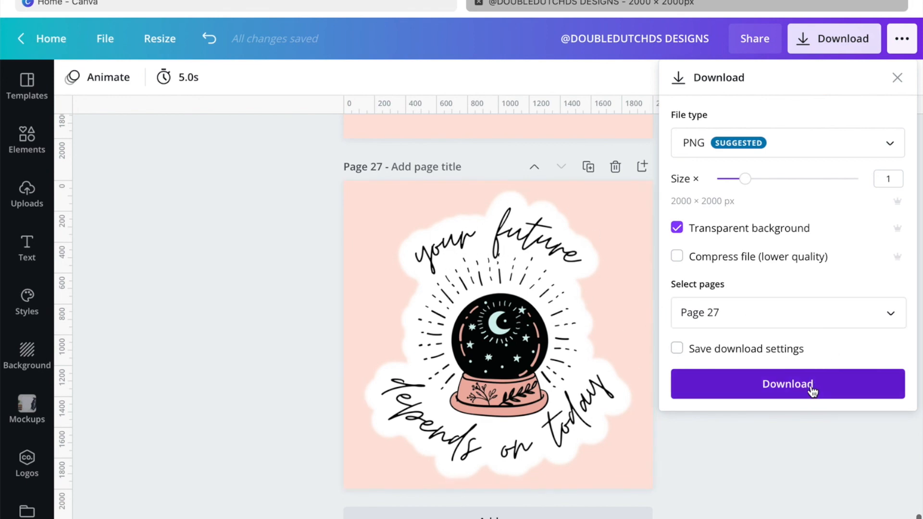
click(787, 383)
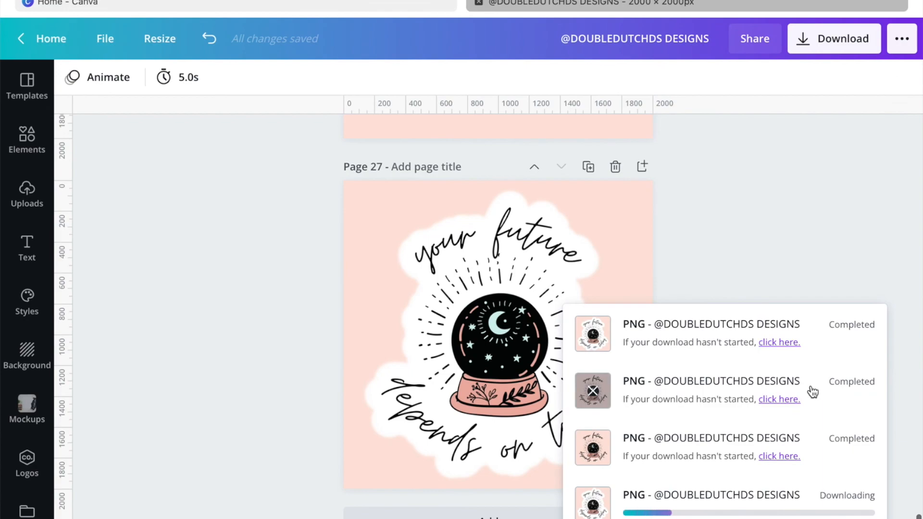